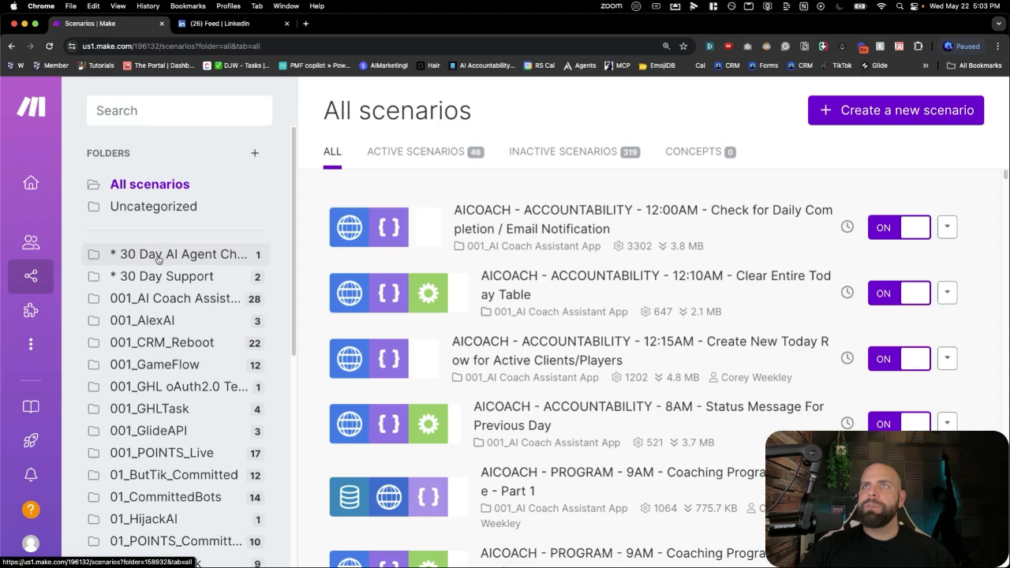
Open the '30 Day AI Agent Challenge' folder and create a new scenario in it
click(180, 253)
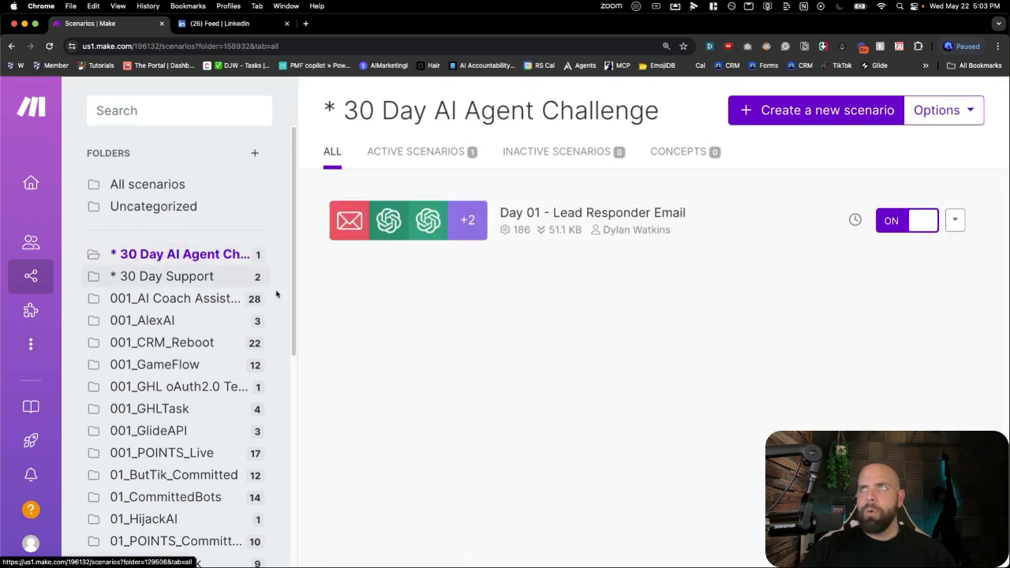
click(818, 110)
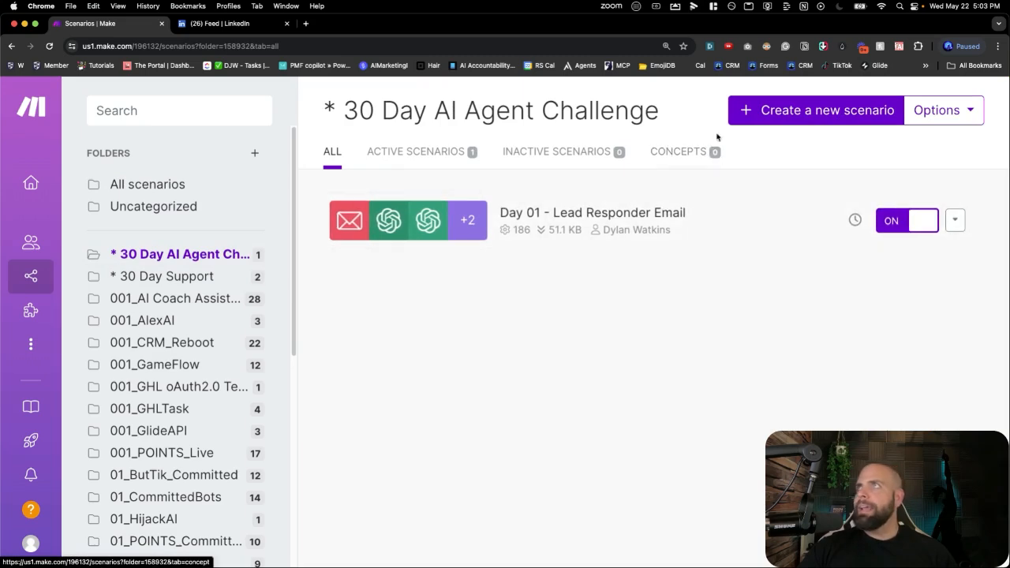
click(816, 111)
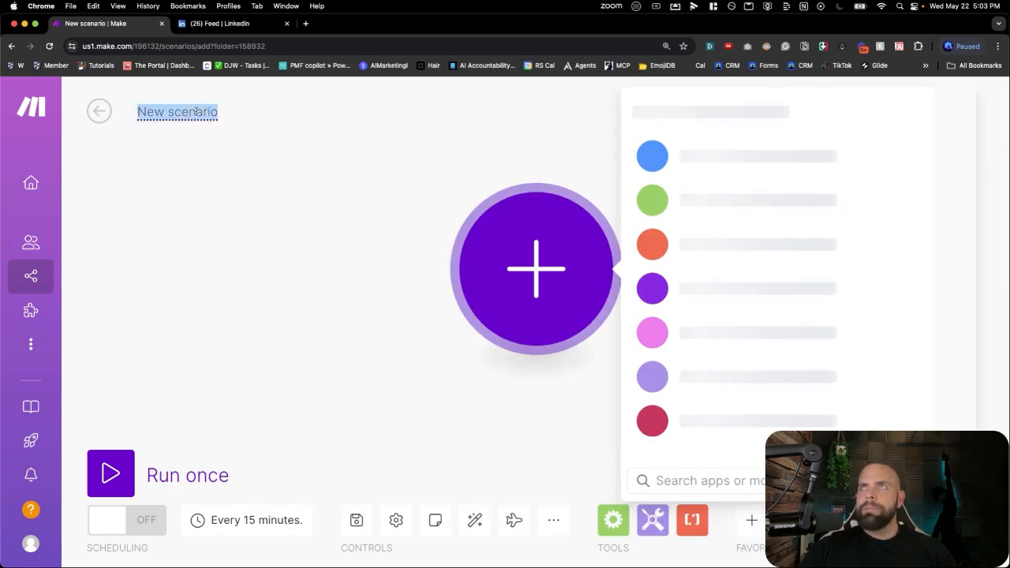
Name the scenario 'Day 2 - News Feed To Linkedin Post'
text(Day 2 -)
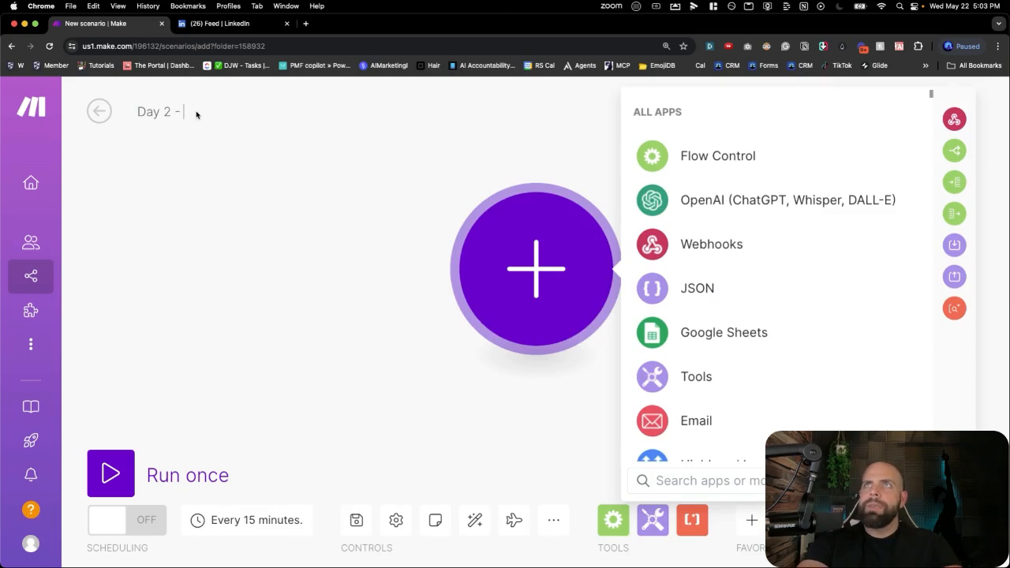
text(News)
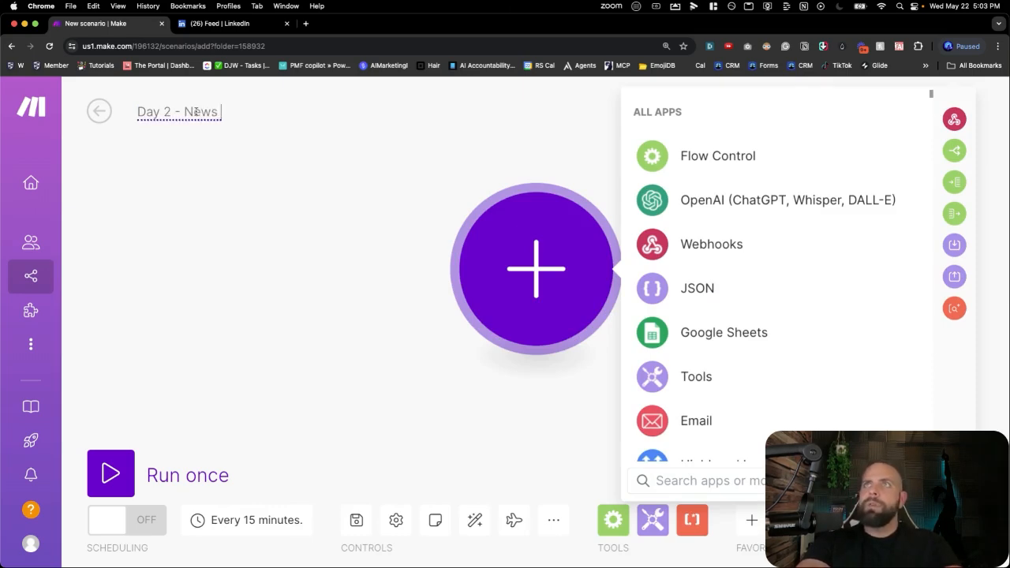
text(Feed To Link)
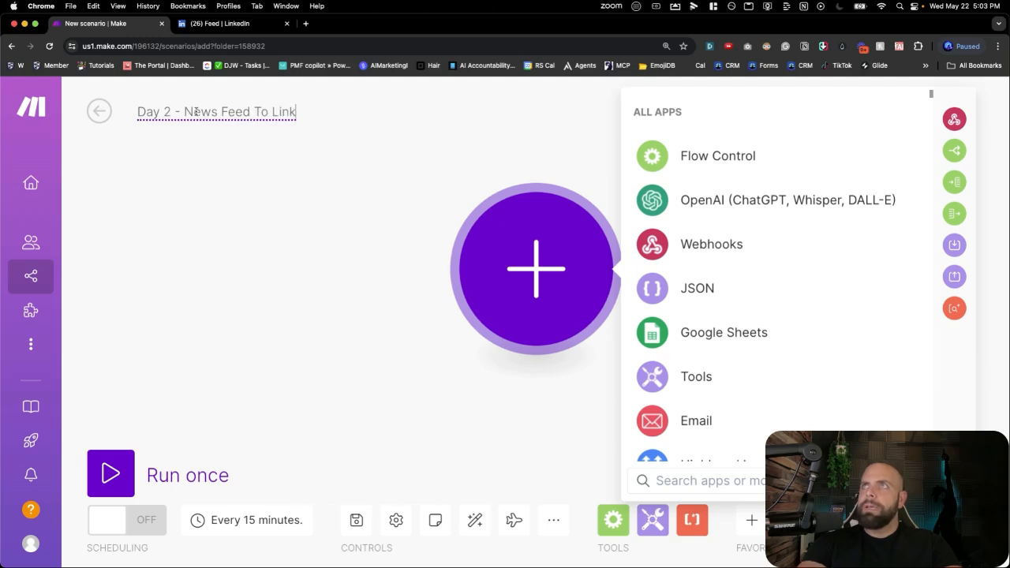
text(edin)
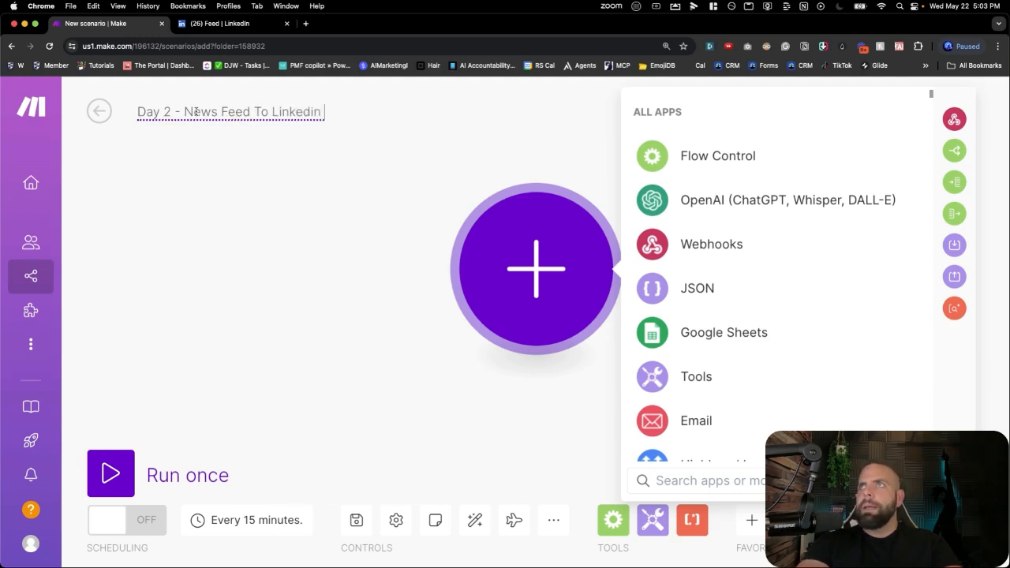
text(Post)
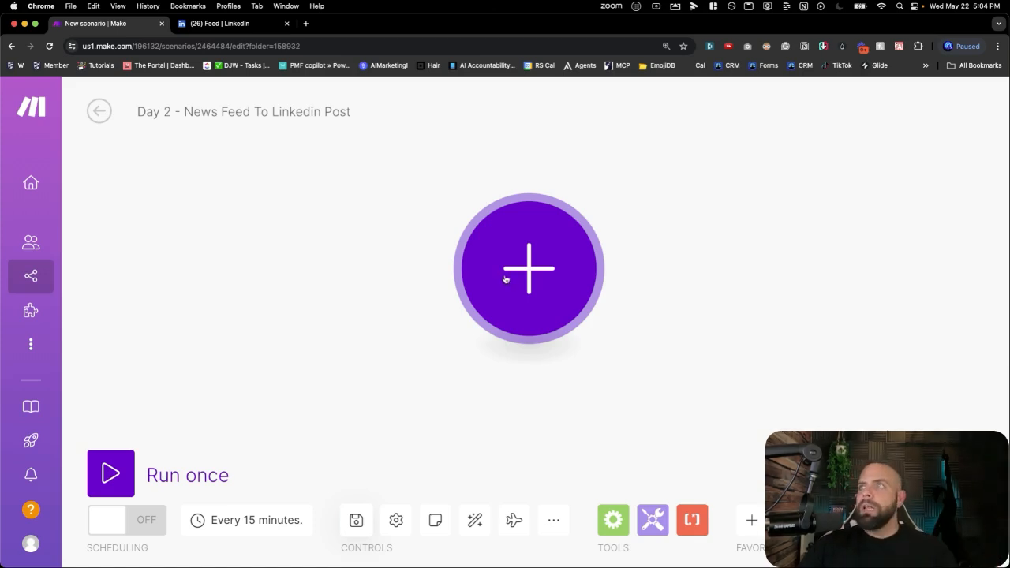
Add an RSS 'Watch RSS feed items' trigger as the first module, max returned items 1
click(527, 268)
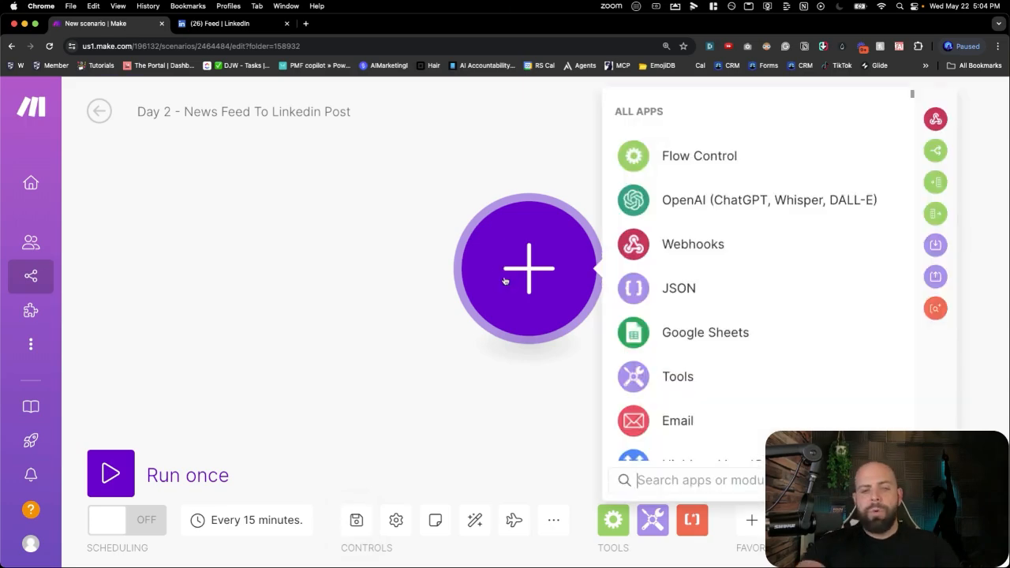
text(r)
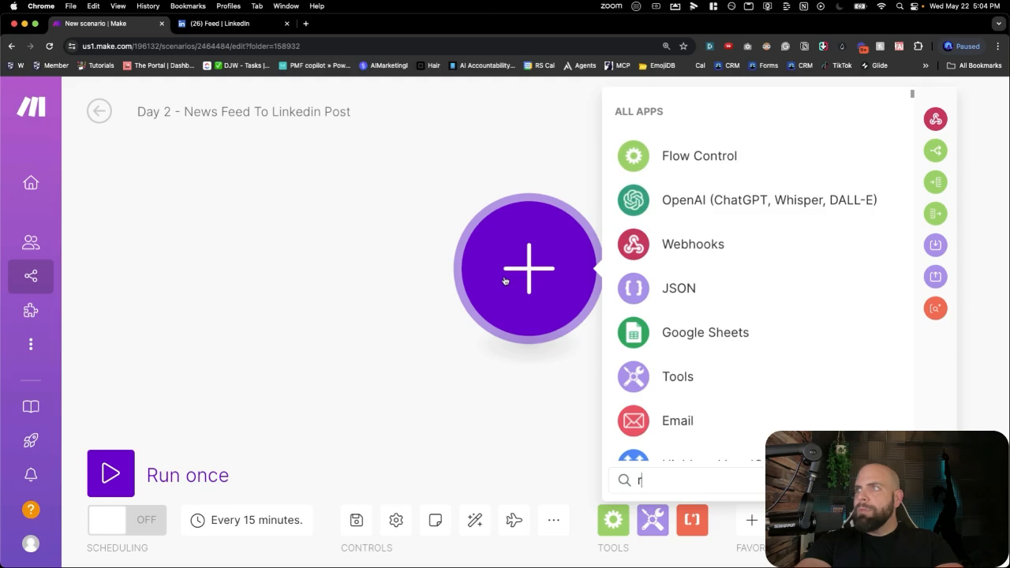
text(ss)
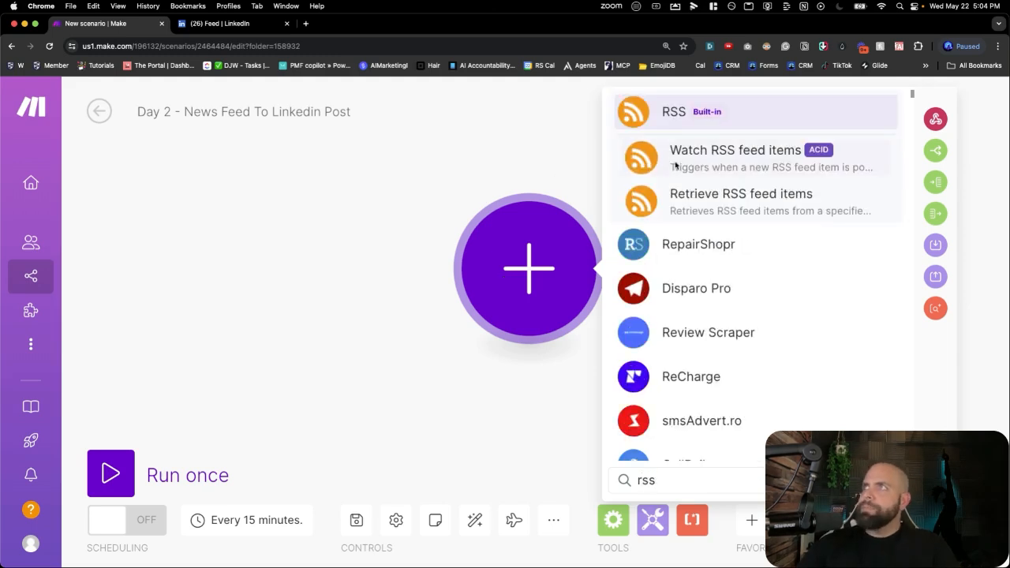
click(734, 150)
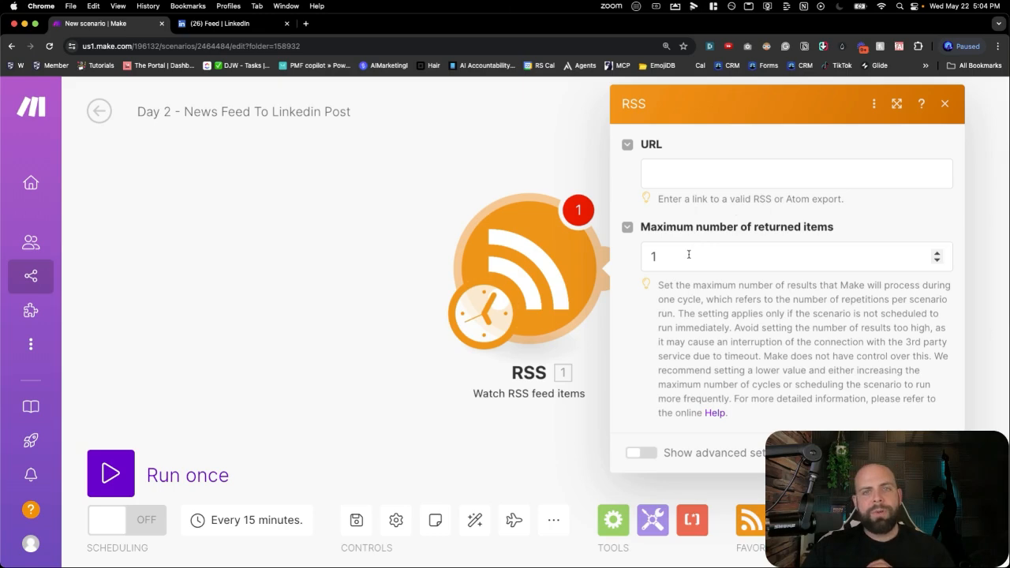
click(789, 255)
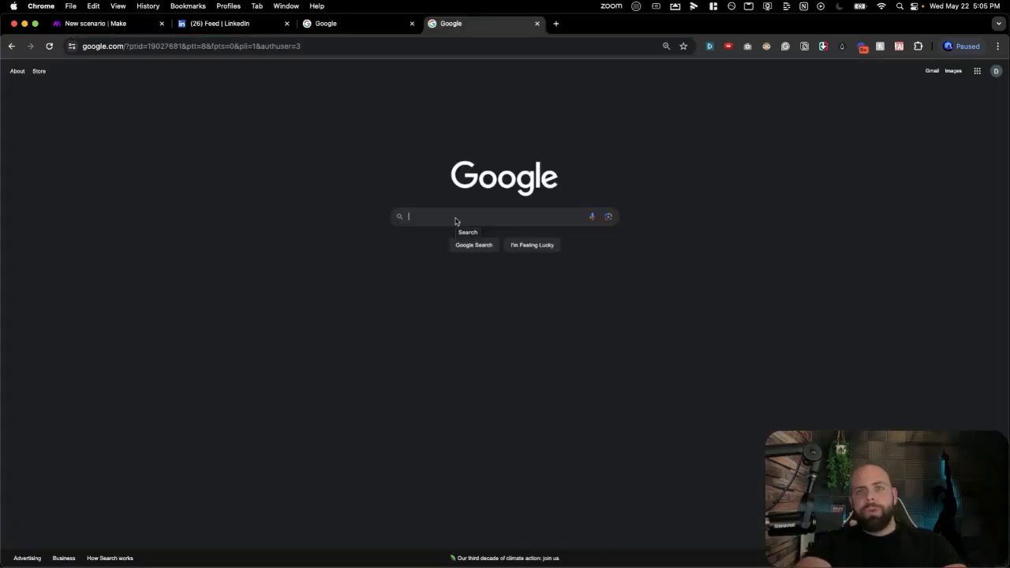
Search Google for 'google alerts' and open the Google Alerts result
text(goo)
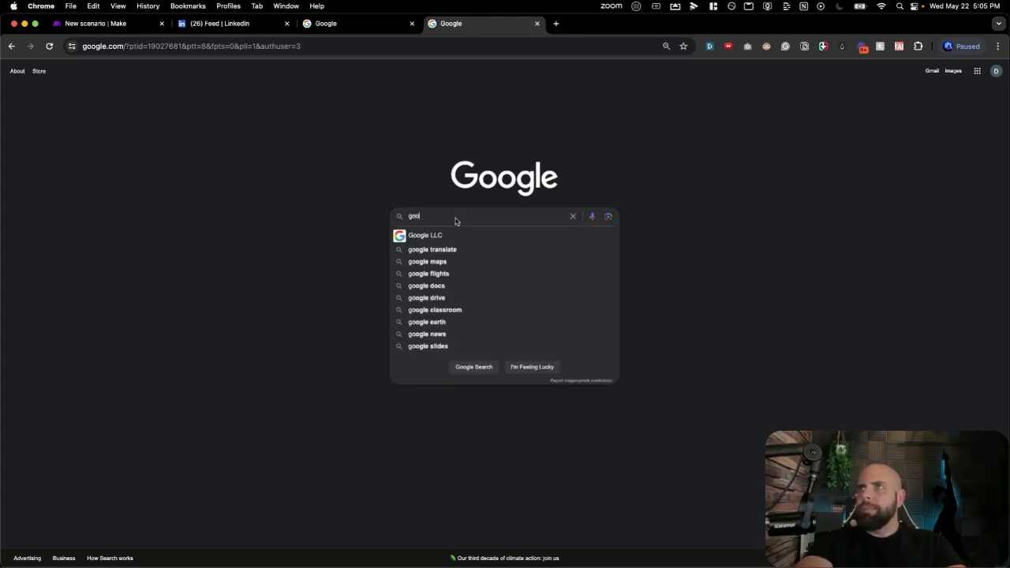
text(google alerts)
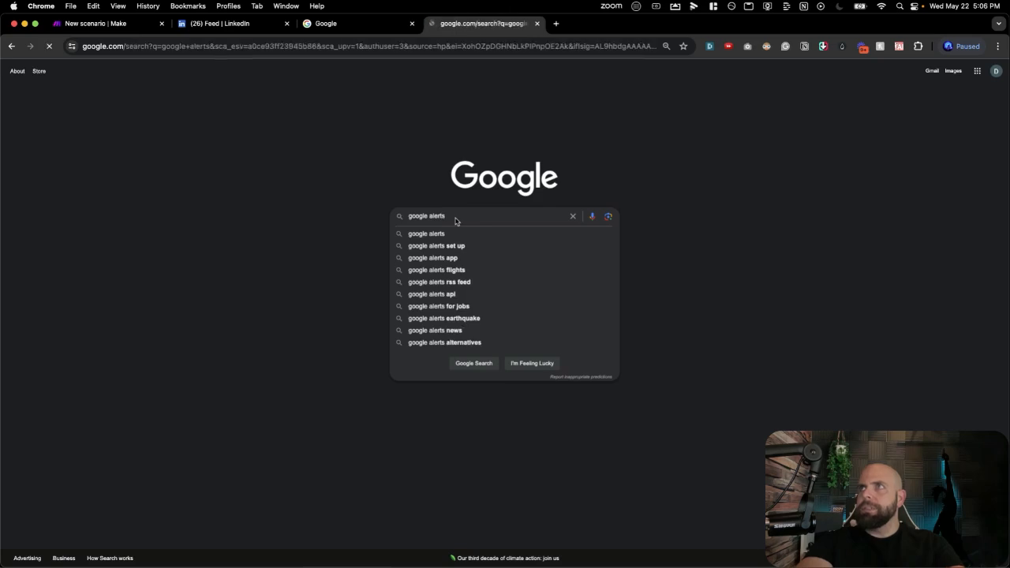
key(enter)
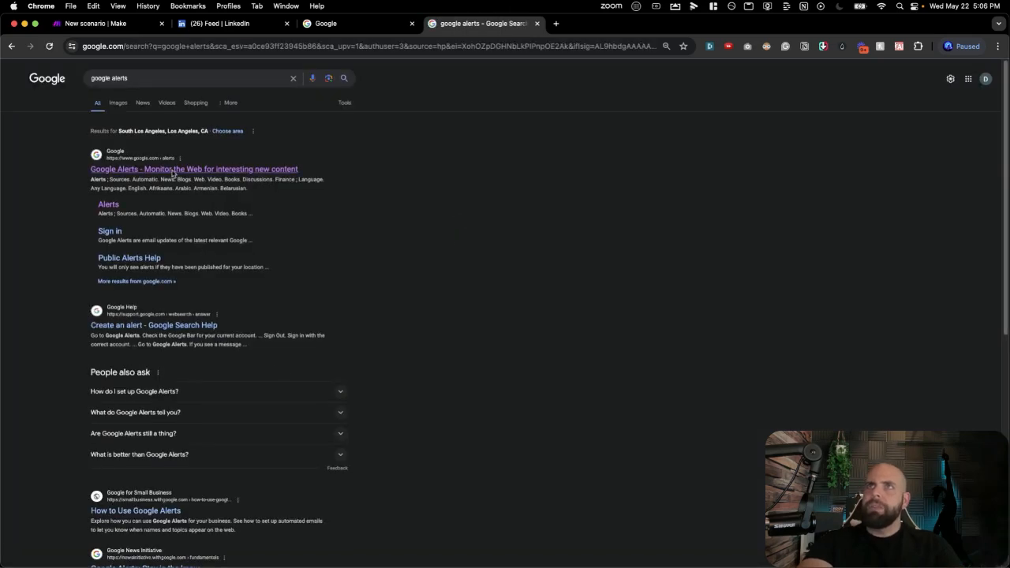
click(193, 169)
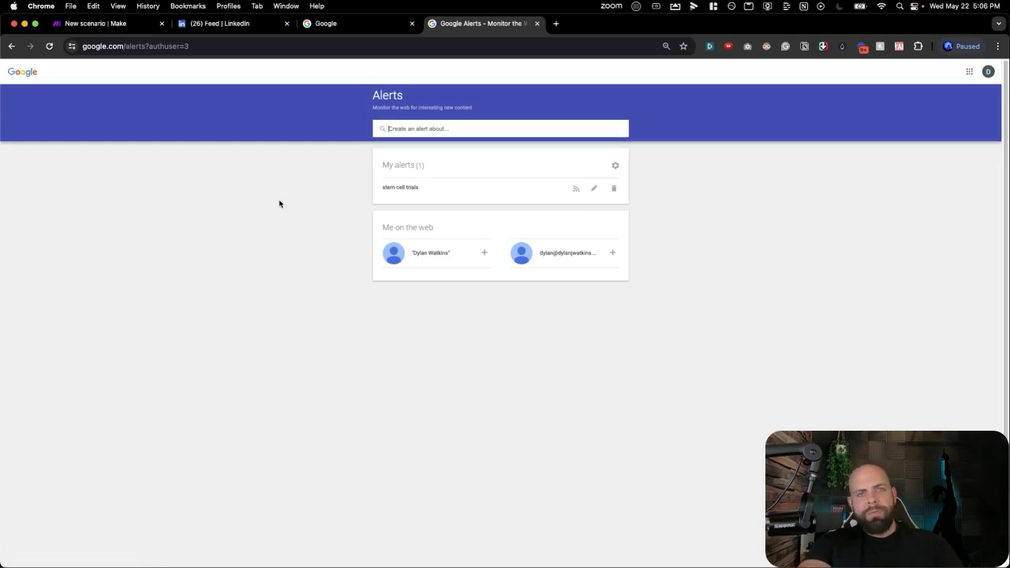
mouse_move(352, 211)
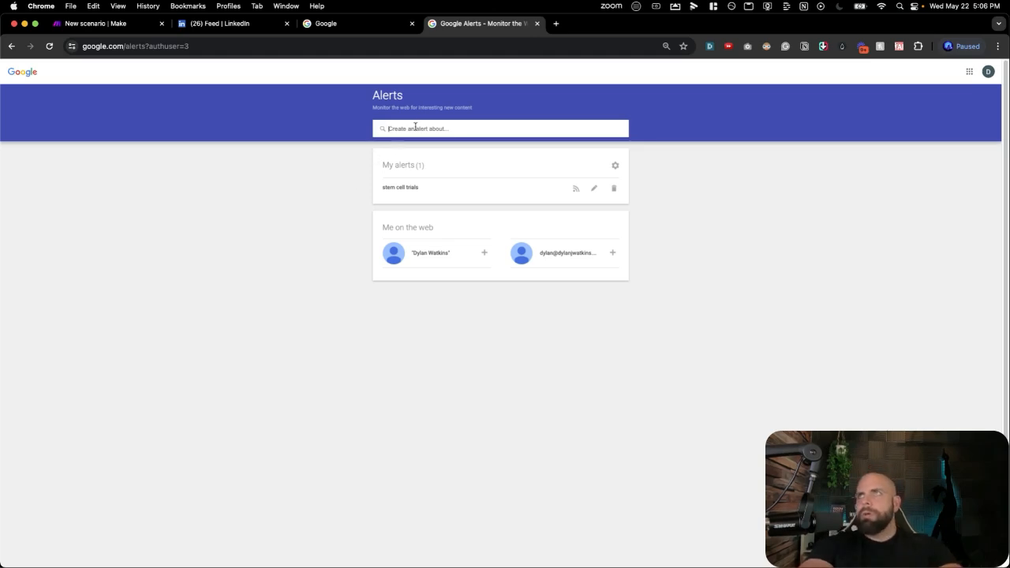
Start an 'AI news' alert sent as-it-happens with chosen sources
text(A)
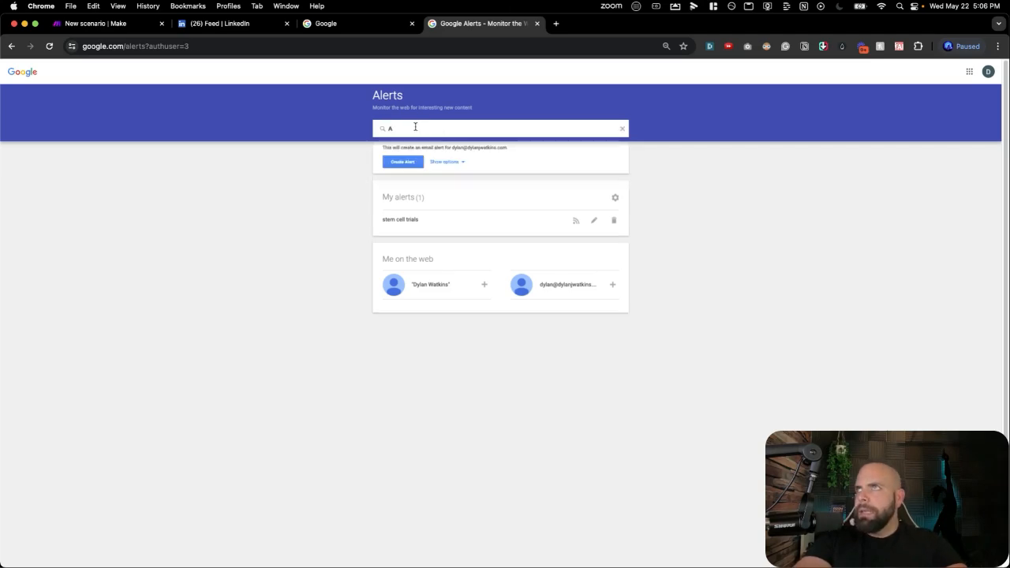
text(I news)
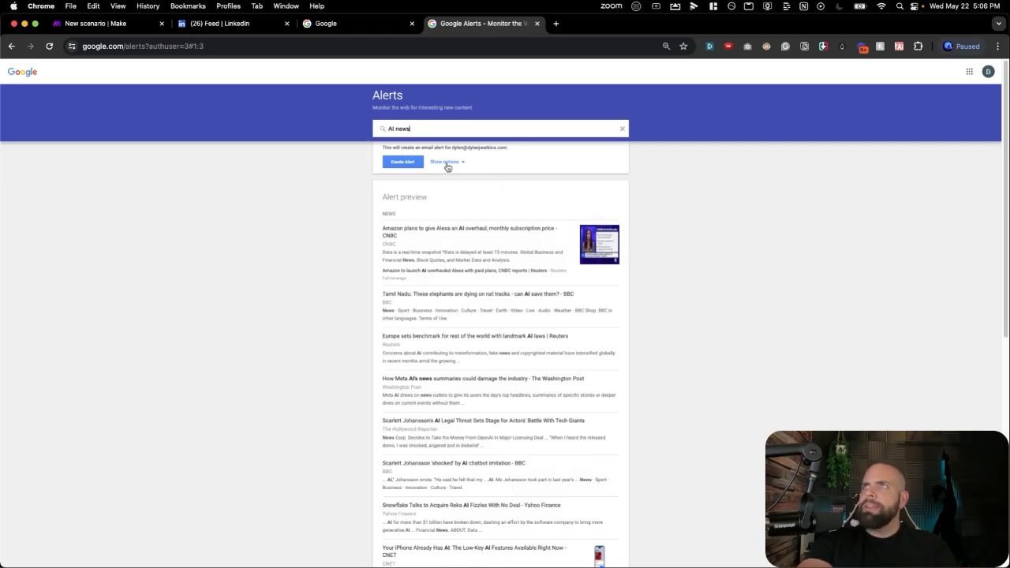
click(445, 161)
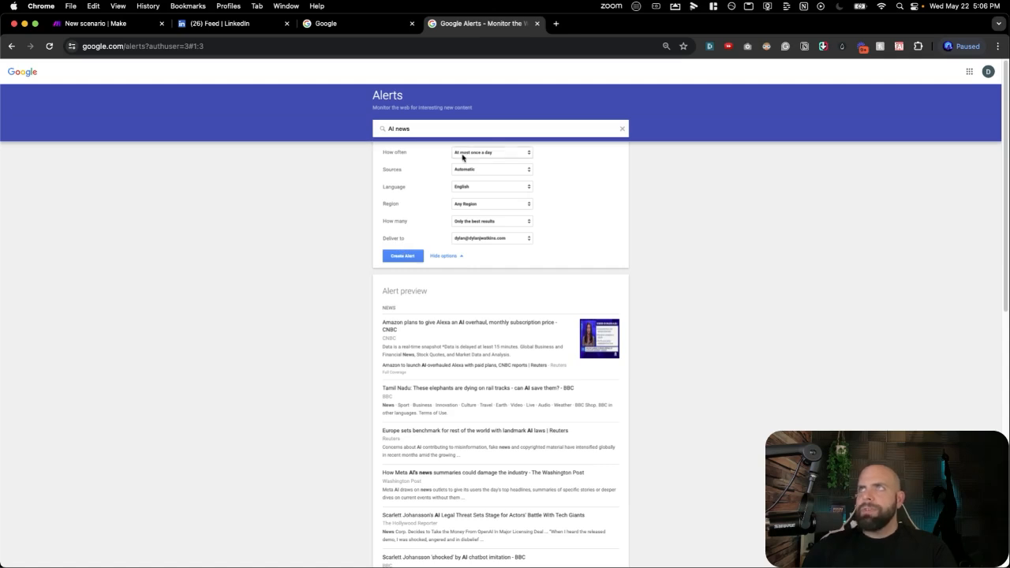
click(493, 152)
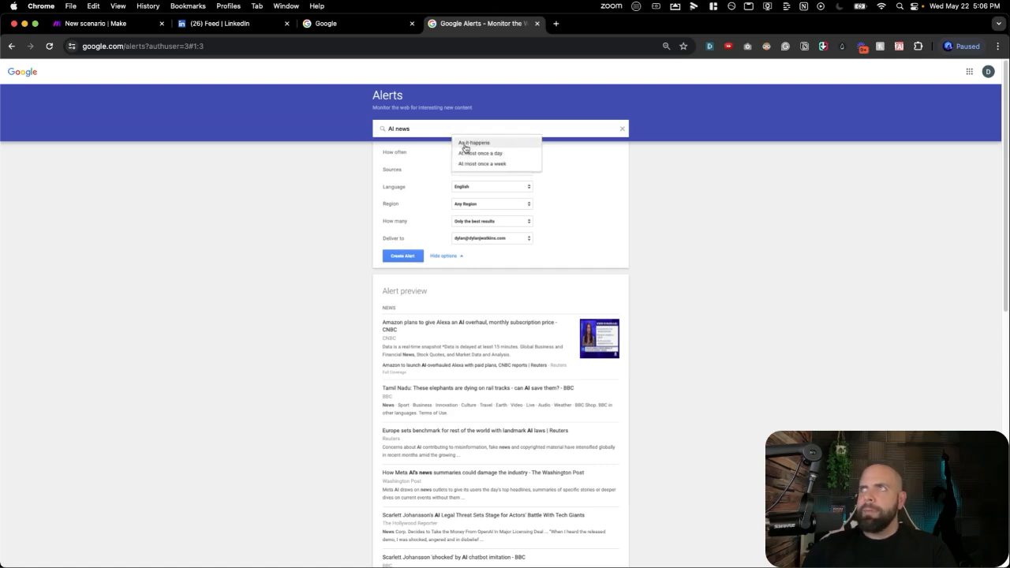
click(474, 142)
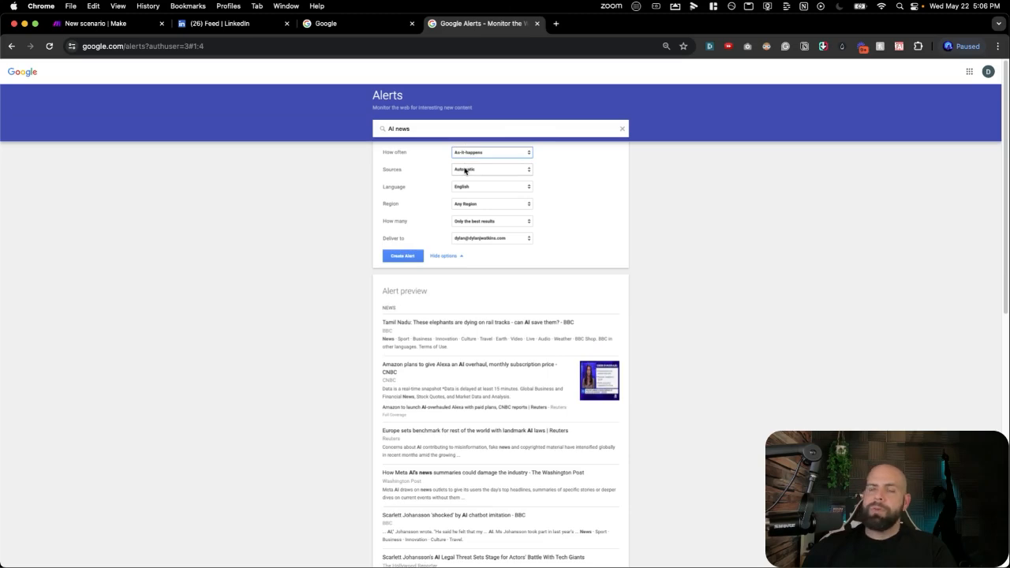
click(493, 169)
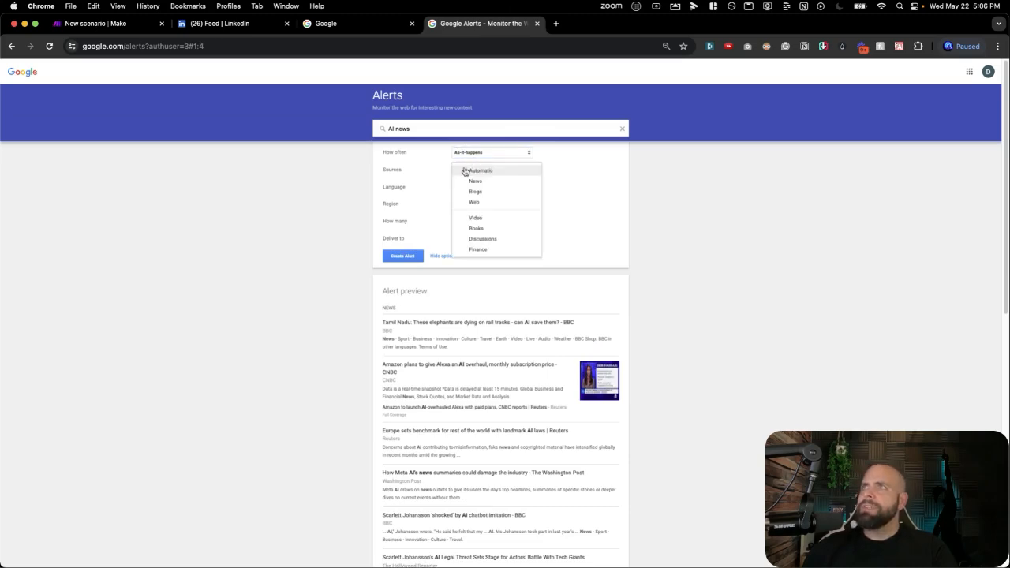
click(480, 171)
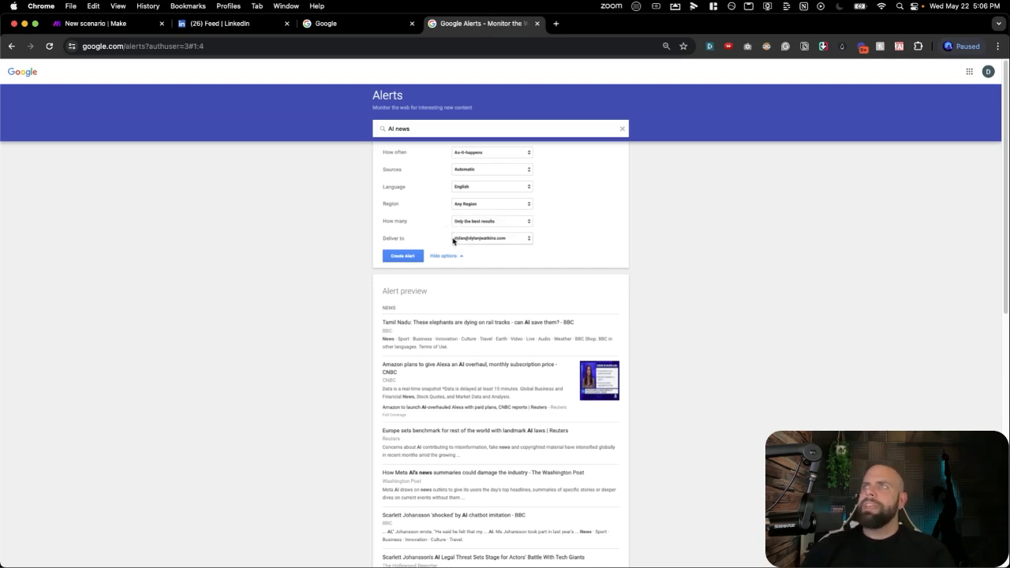
mouse_move(467, 246)
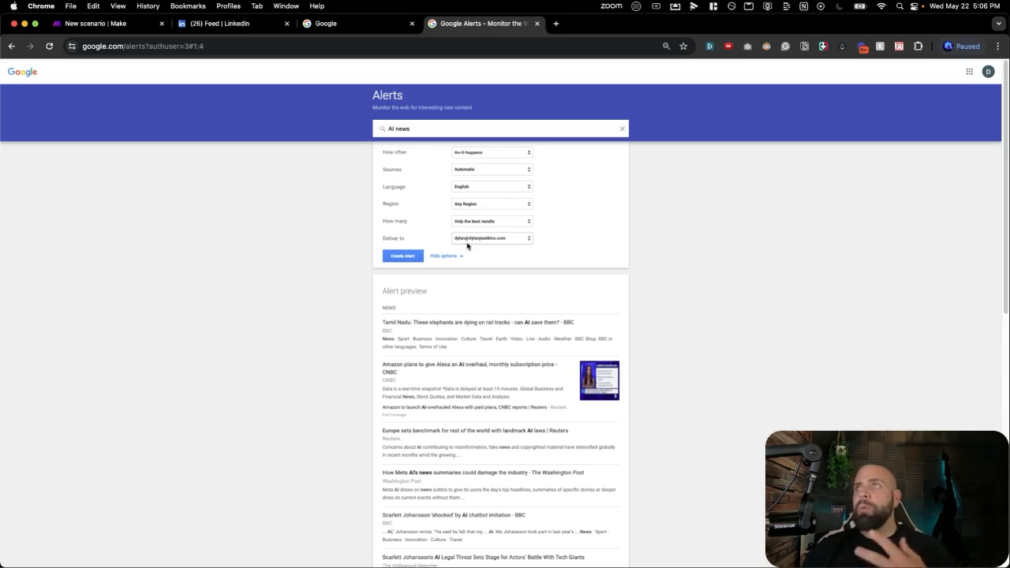
Deliver the alert as an RSS feed and create it
click(493, 237)
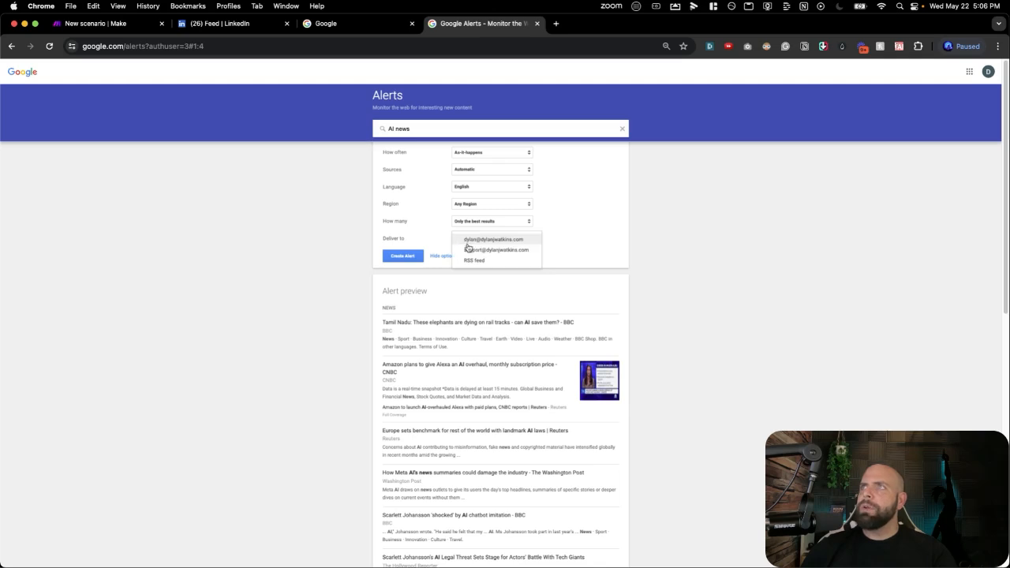
click(473, 260)
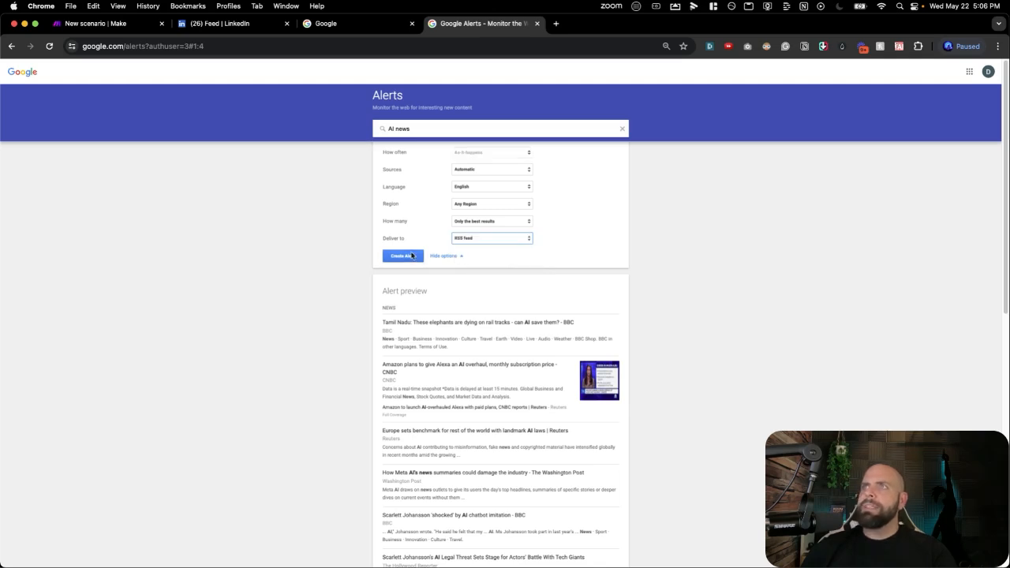
click(402, 256)
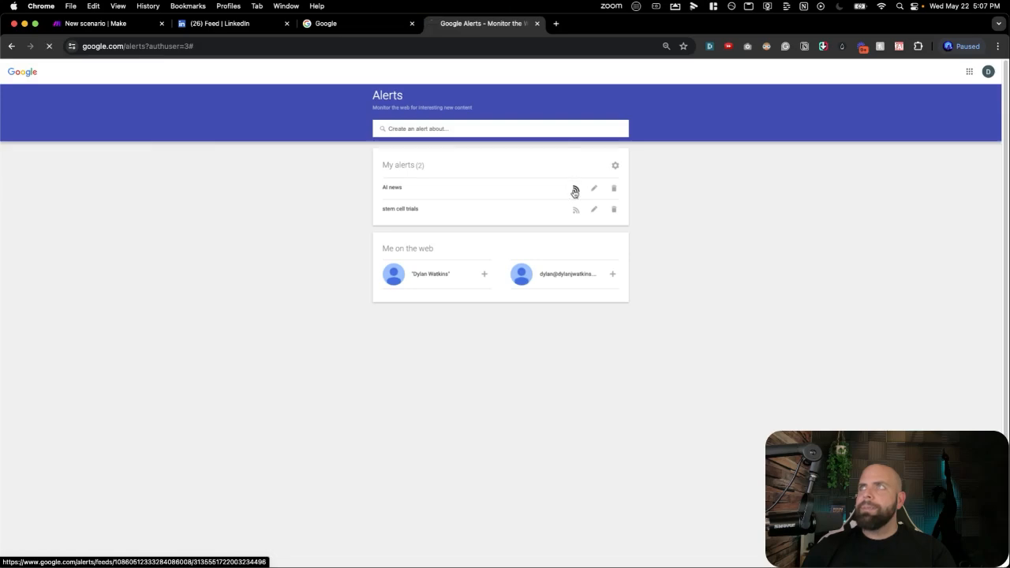
Open the AI news alert's RSS feed in a new tab
click(575, 189)
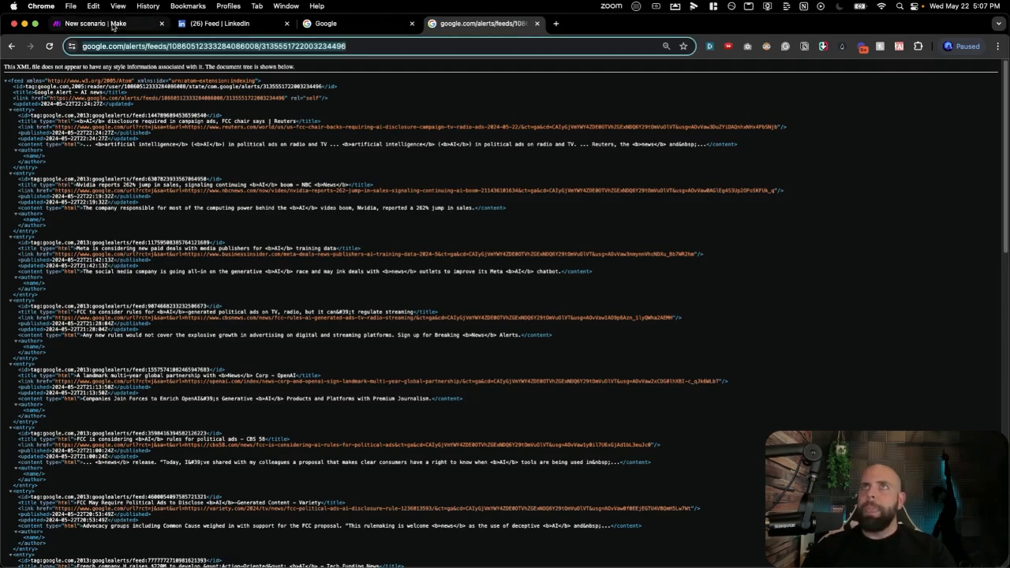
Point the RSS module at the Google Alerts feed URL, processing all feed items
click(94, 24)
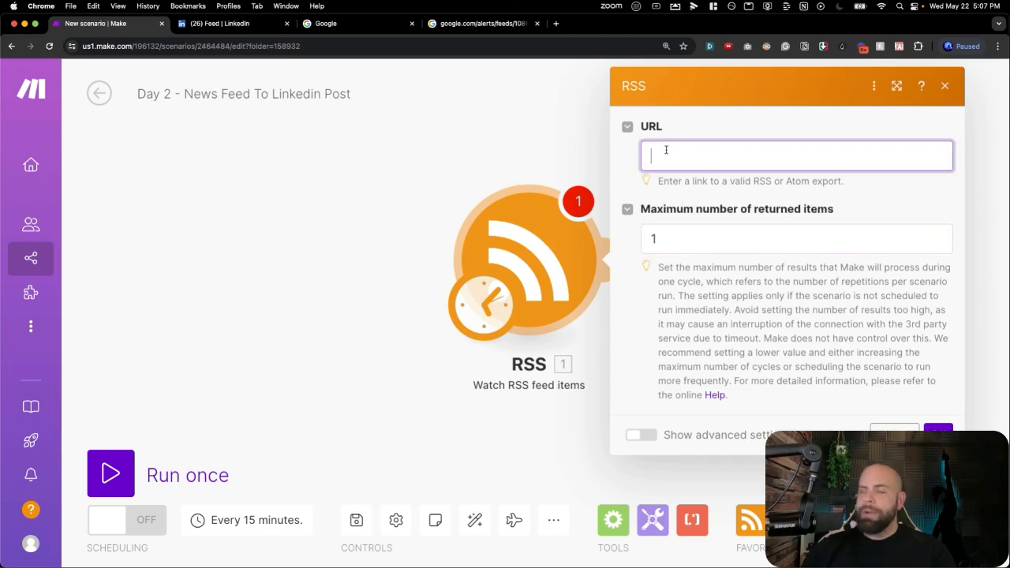
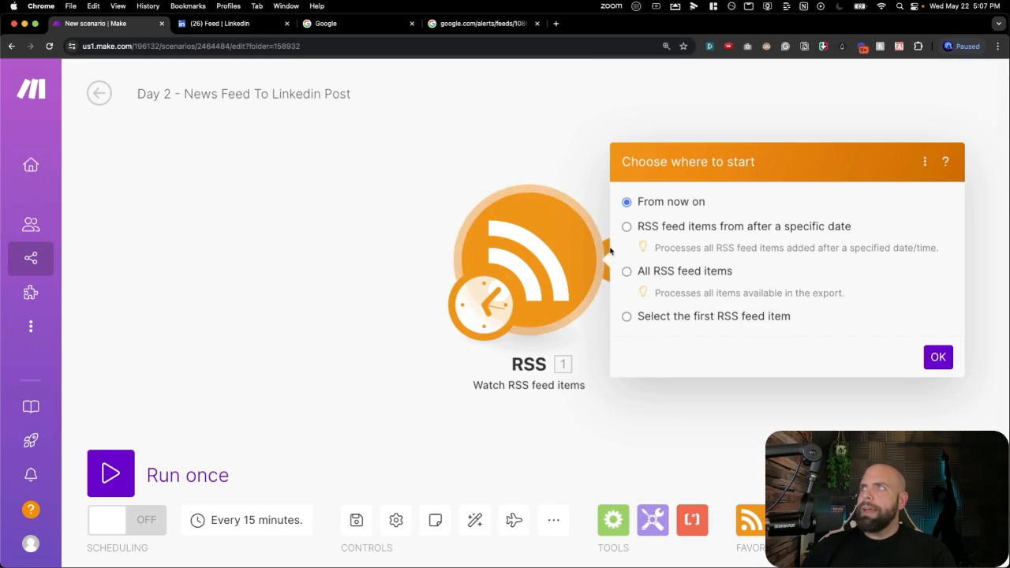
click(627, 271)
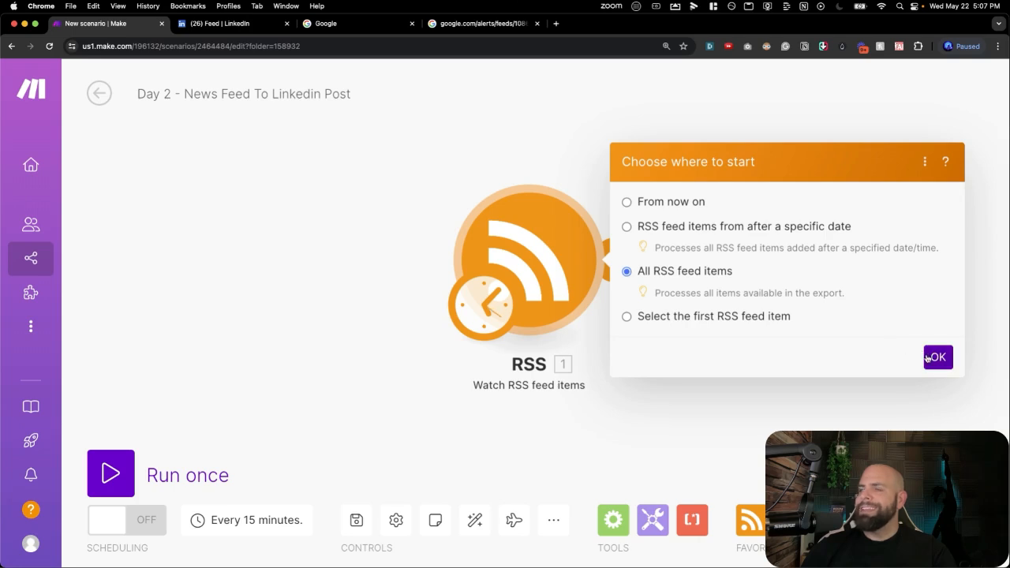
click(938, 357)
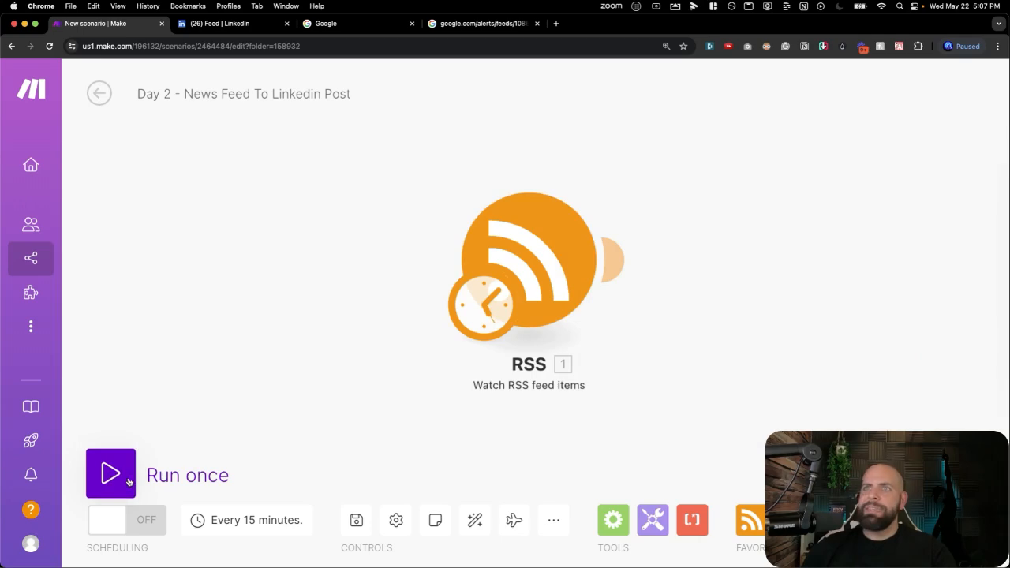
Run the scenario once and inspect the returned news item bundle
click(110, 473)
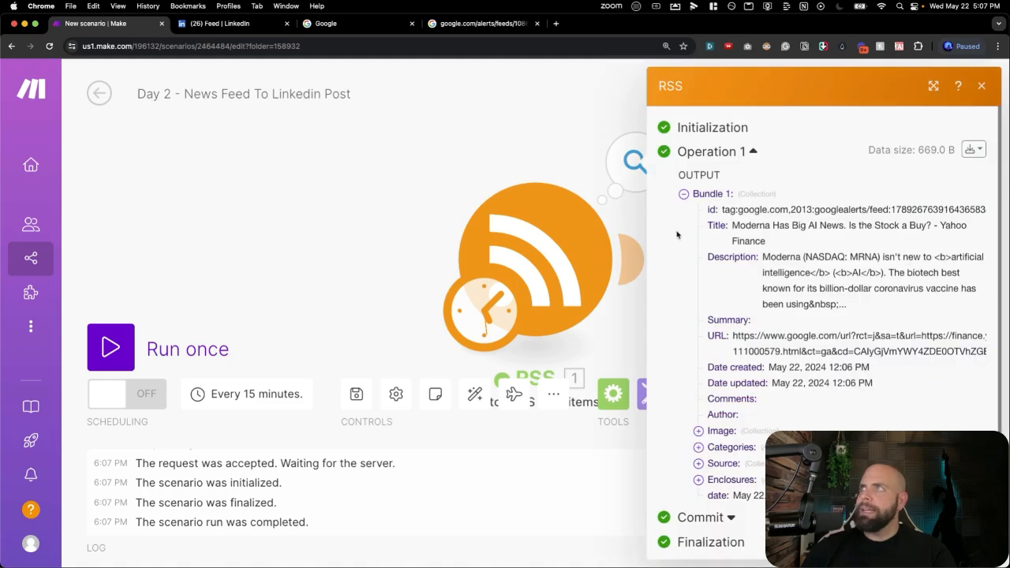
double_click(754, 226)
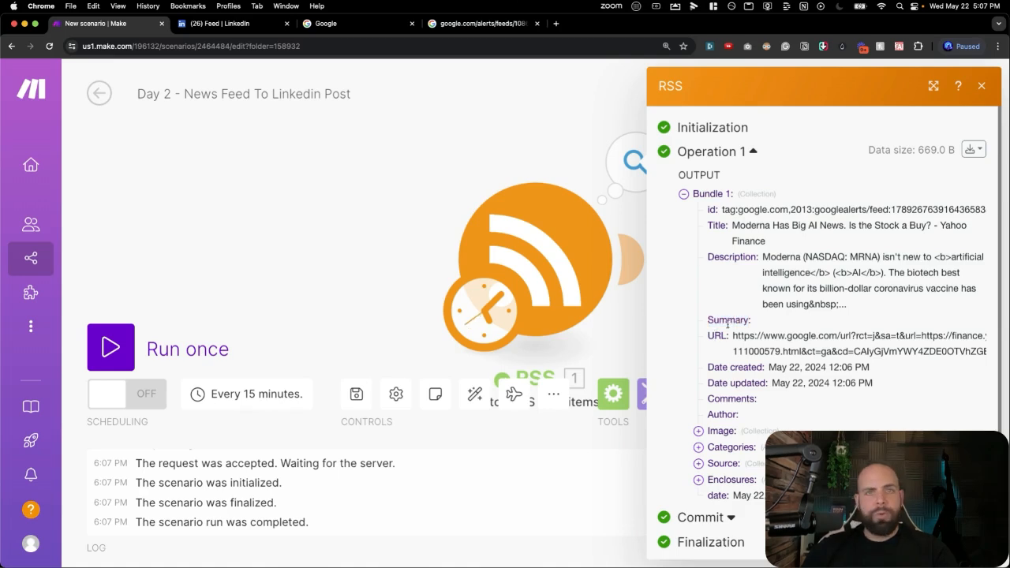
click(981, 85)
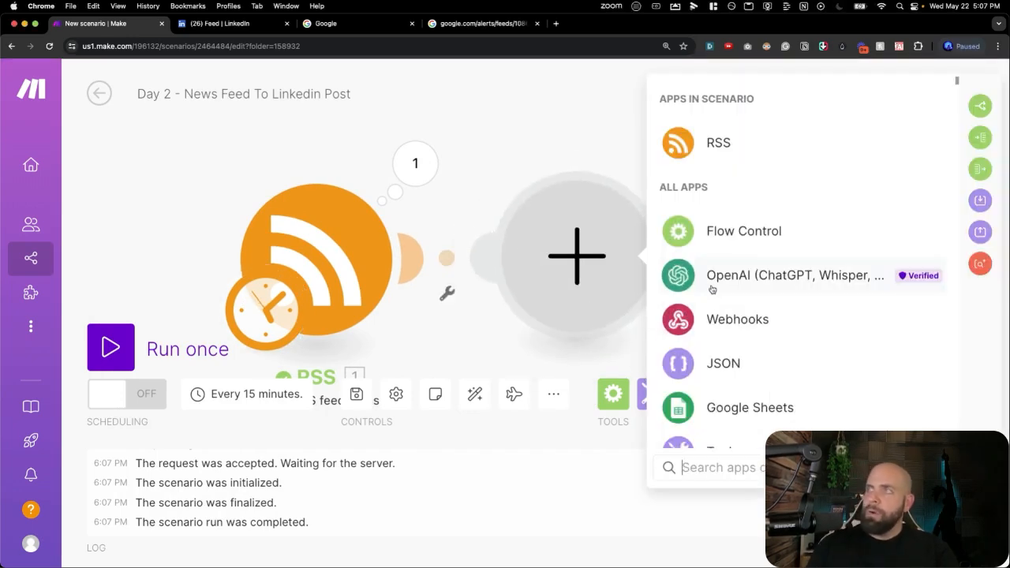
Add an OpenAI Create a Chat Completion module using the gpt-4 model
click(792, 275)
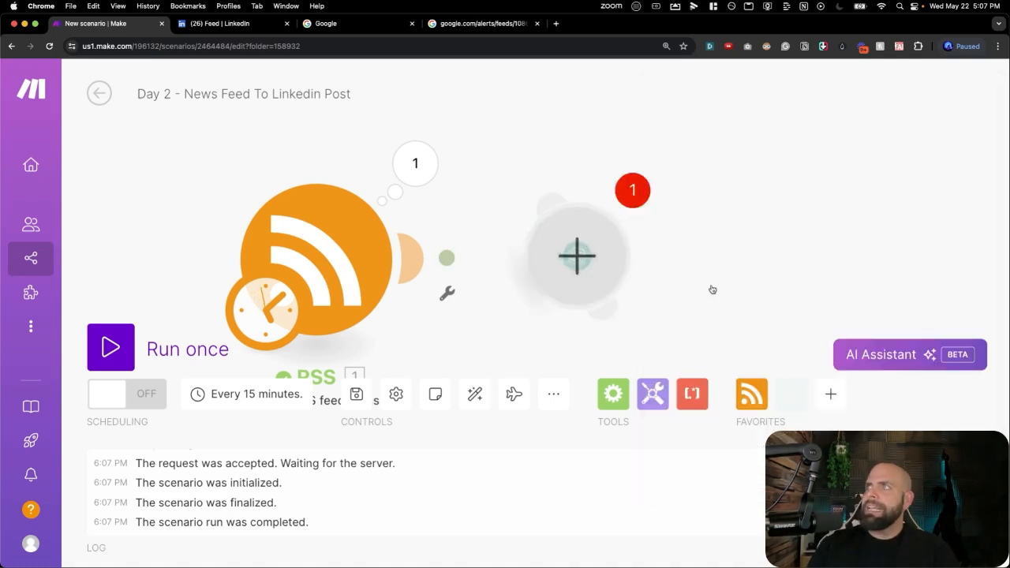
click(577, 256)
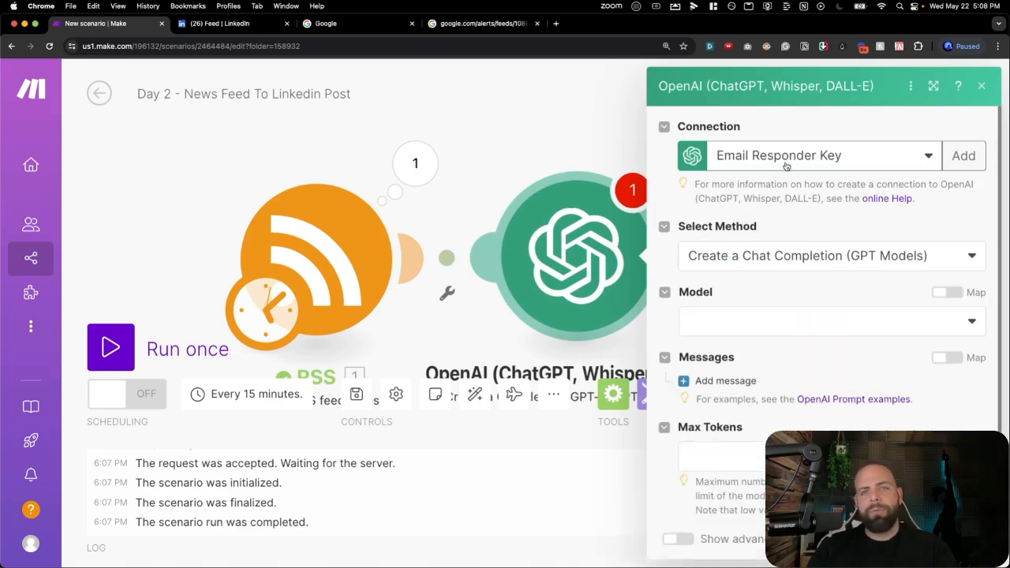
mouse_move(772, 298)
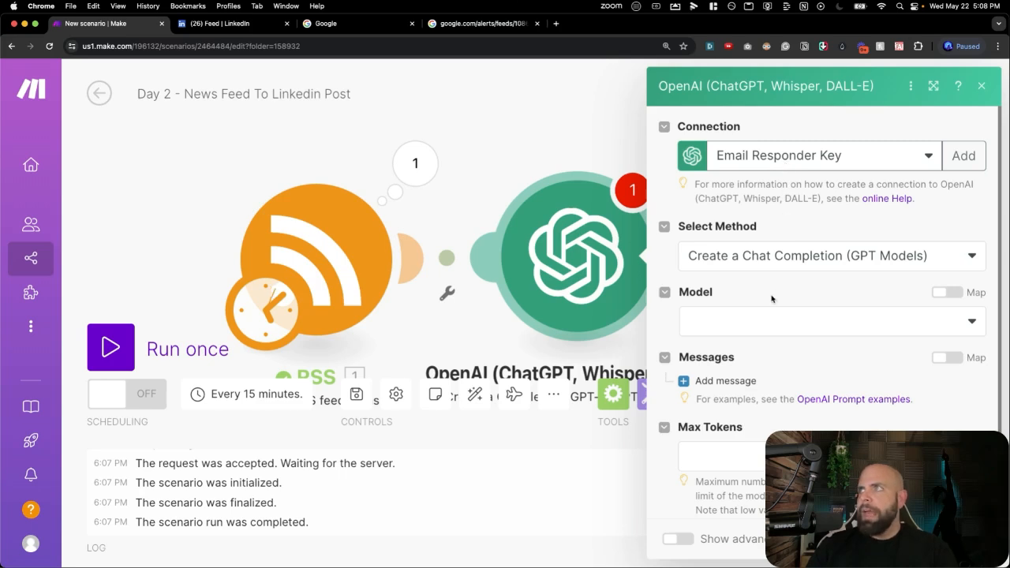
click(830, 321)
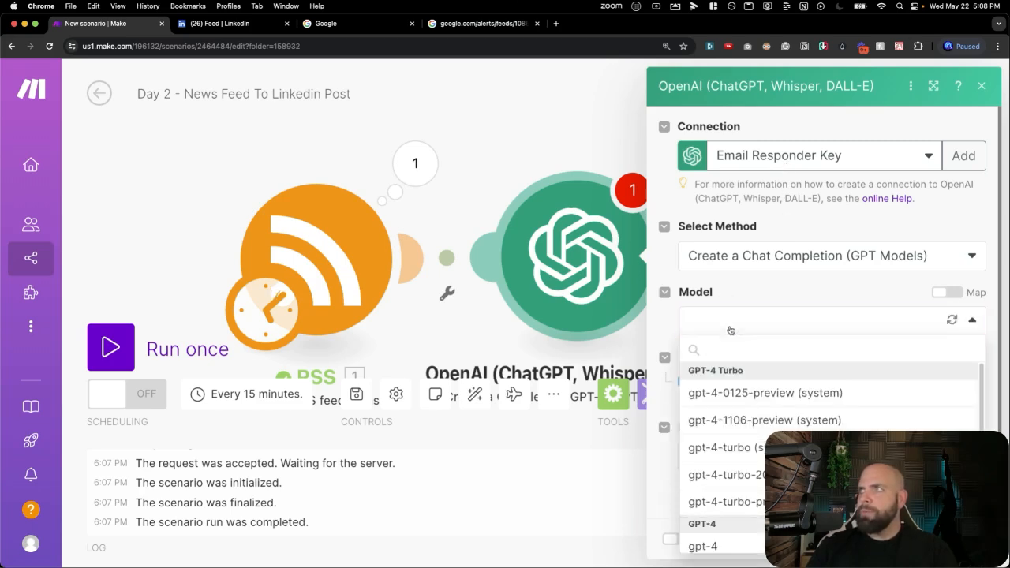
scroll(down, 3)
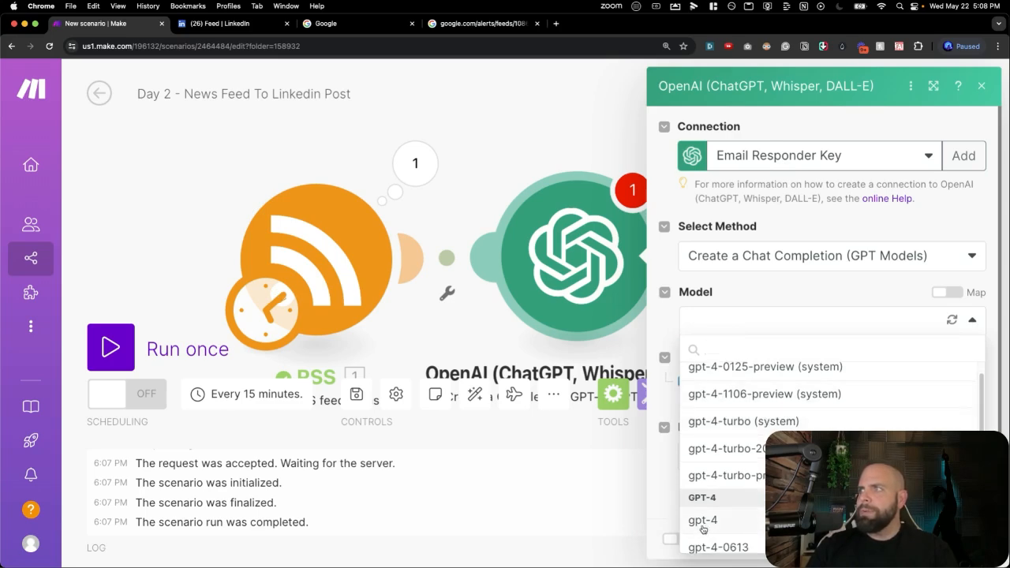
click(702, 521)
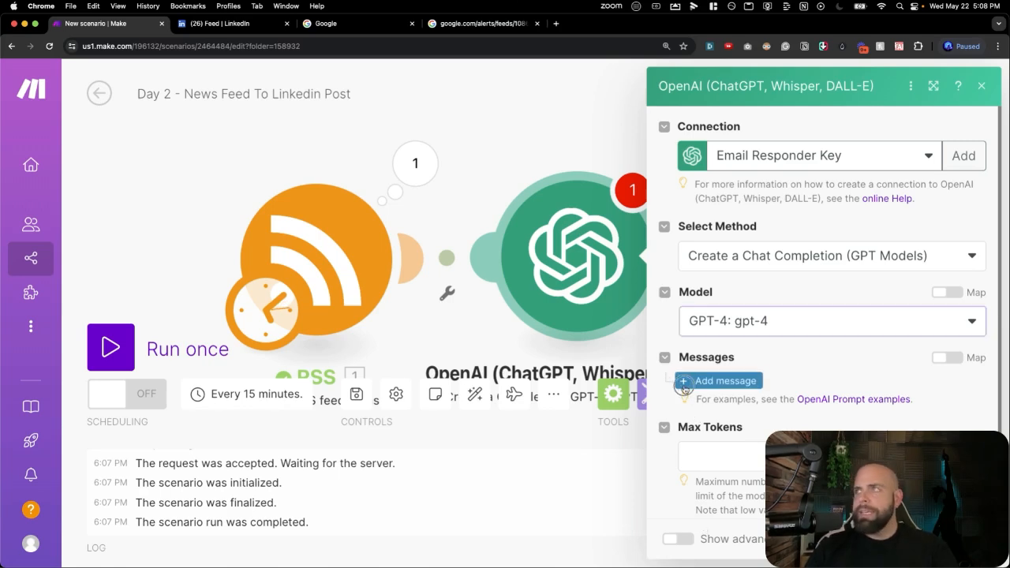
Add a System message: 'You are a helpful social media content creator for linkedin posts'
click(718, 380)
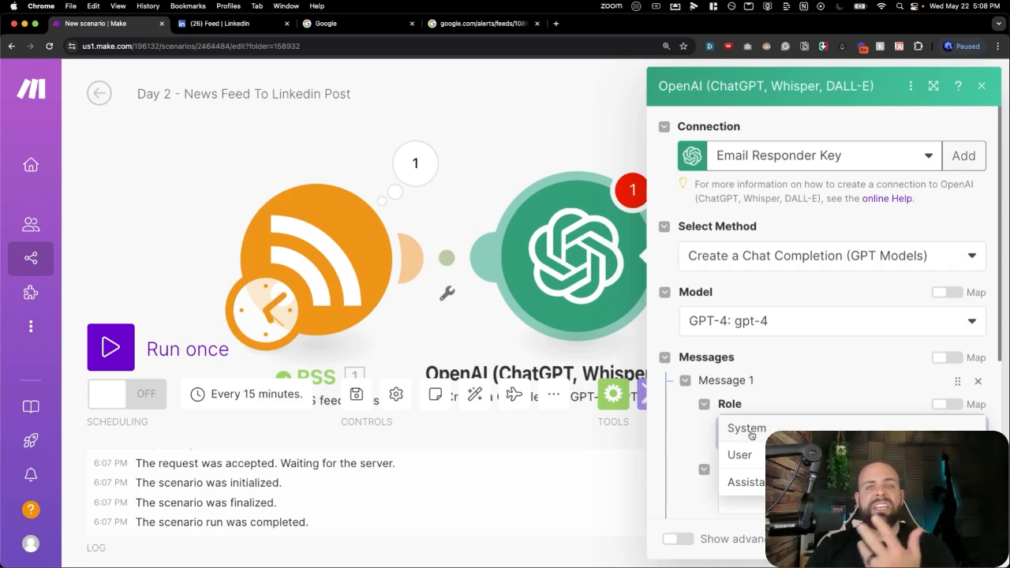
mouse_move(754, 455)
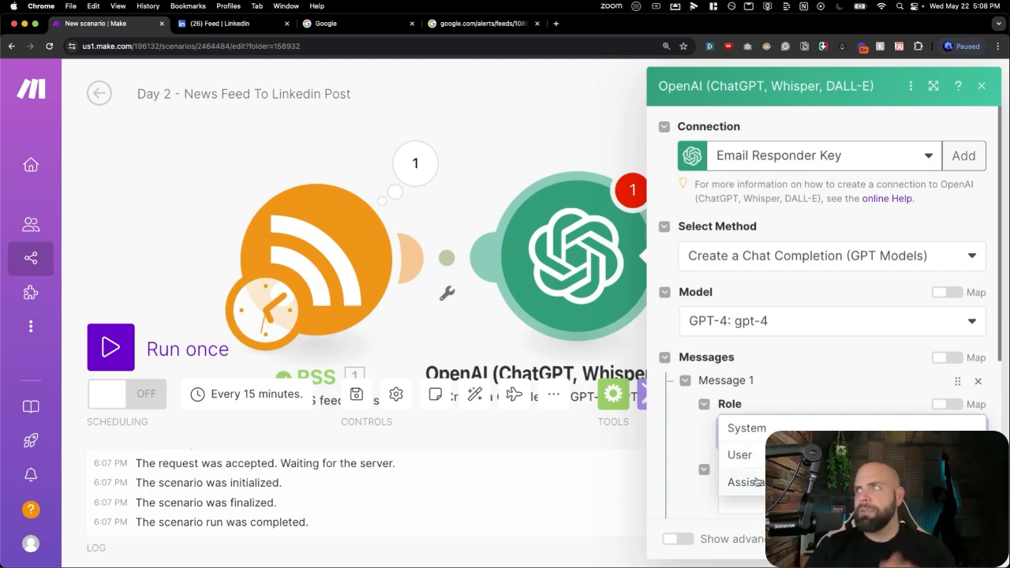
click(745, 428)
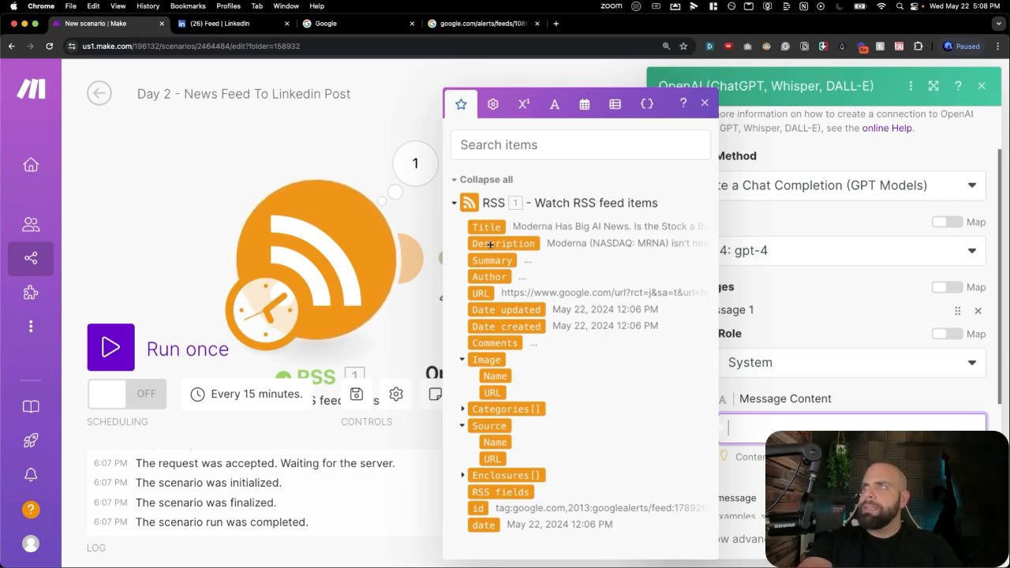
click(486, 227)
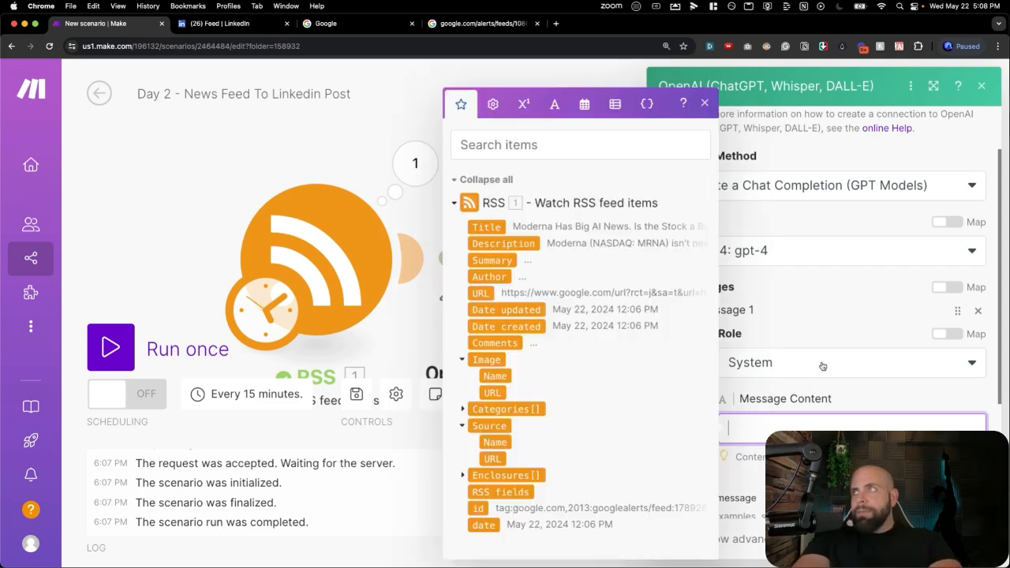
text(You are a helpful)
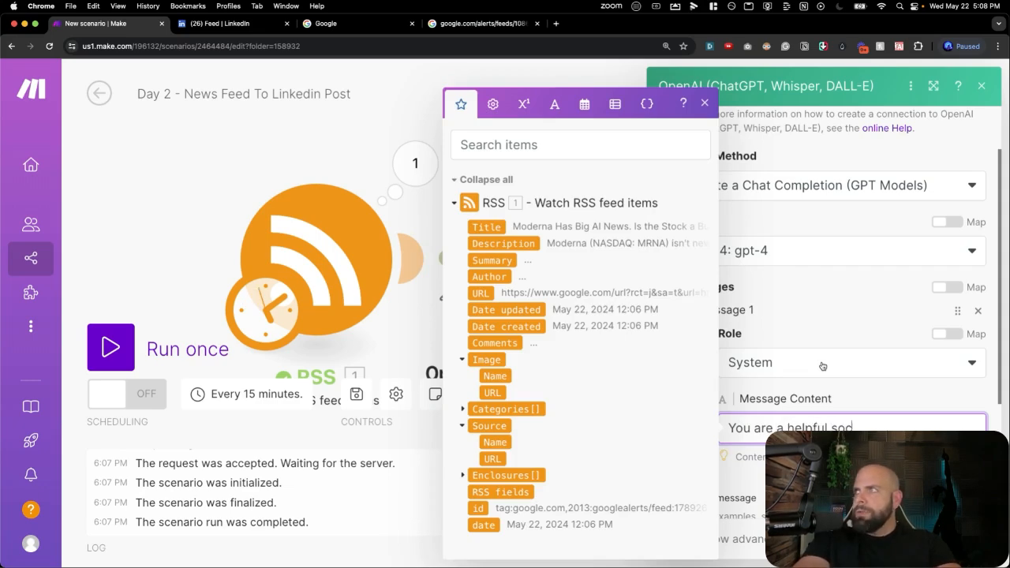
text(social media)
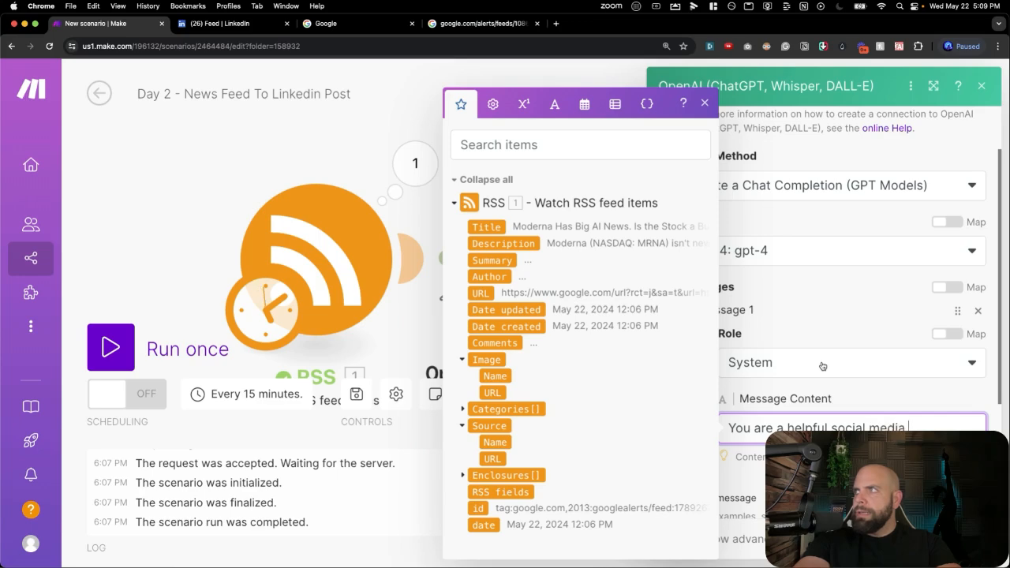
text(content cr)
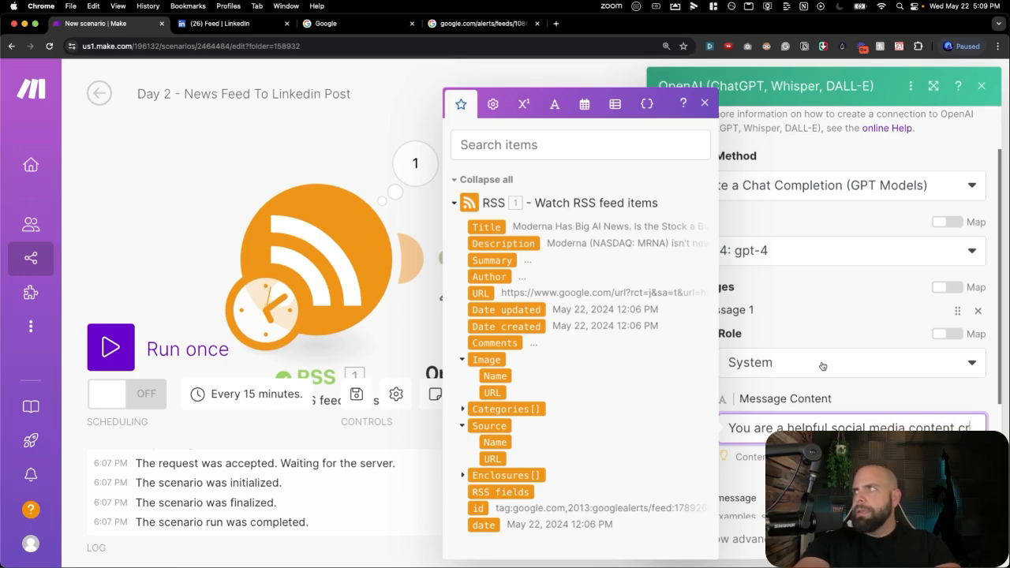
text(eater)
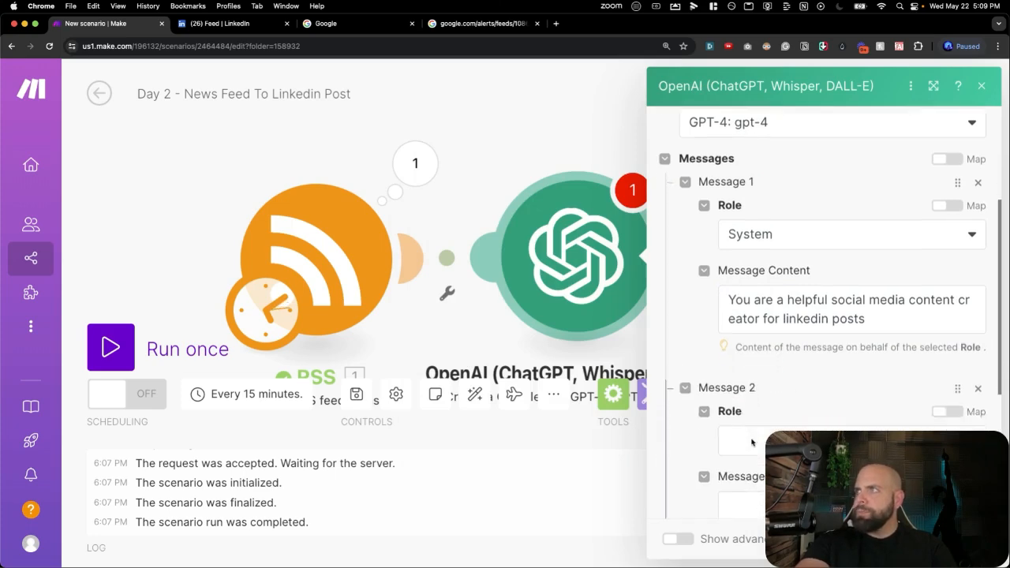
Write the Assistant message turning AI news into a LinkedIn post with a call to action
click(851, 441)
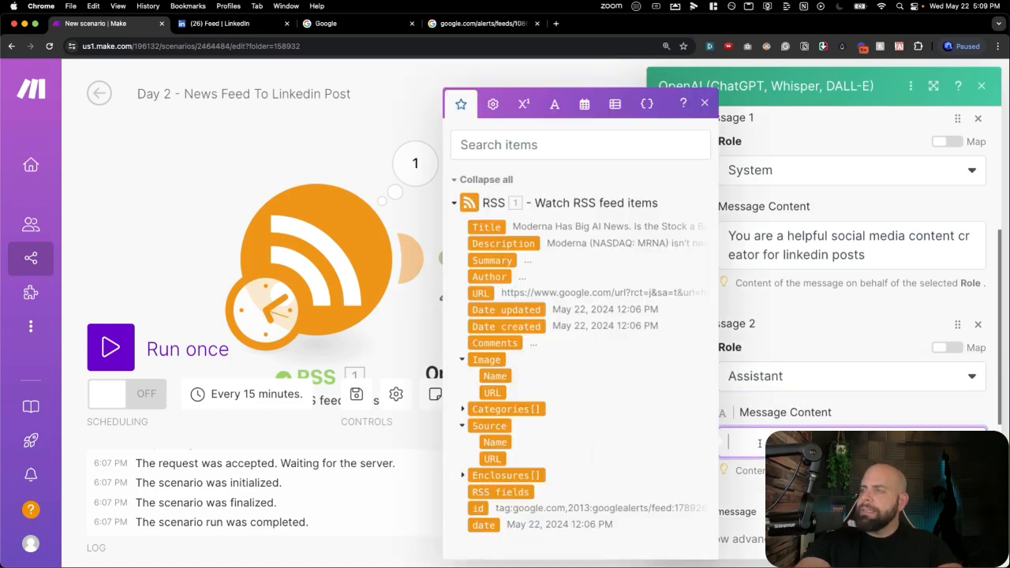
text(You are)
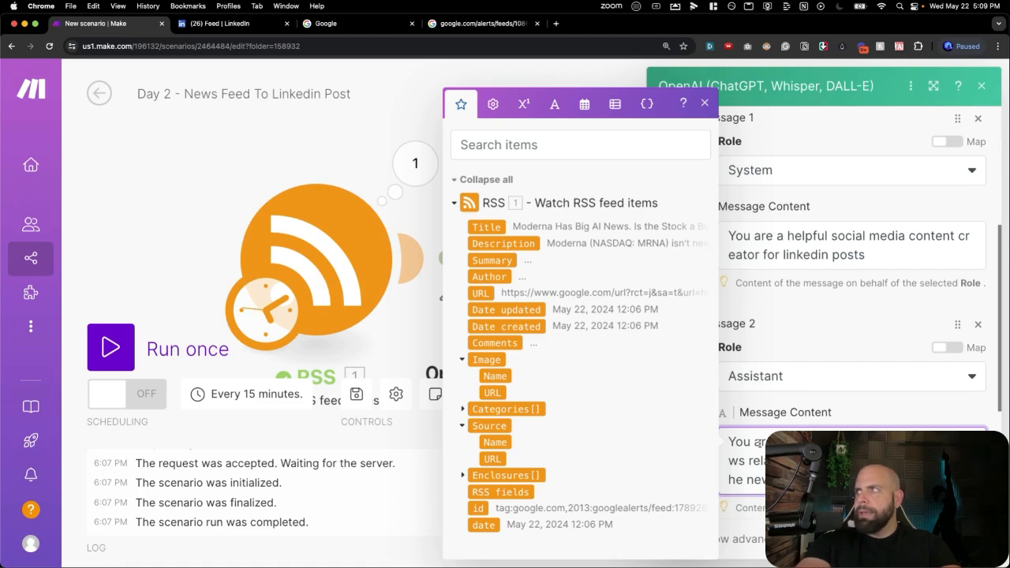
text(n)
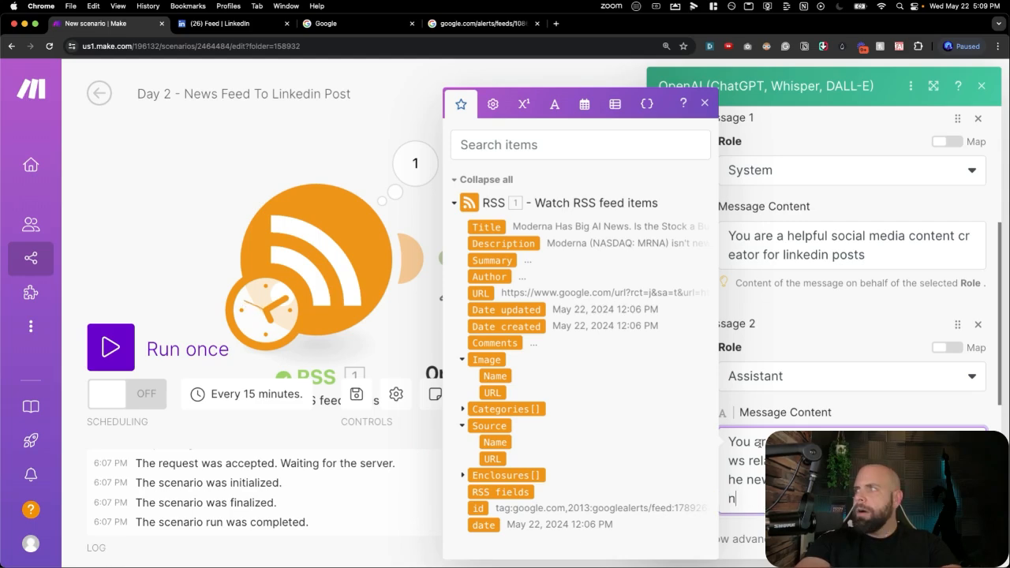
text(linkedin.)
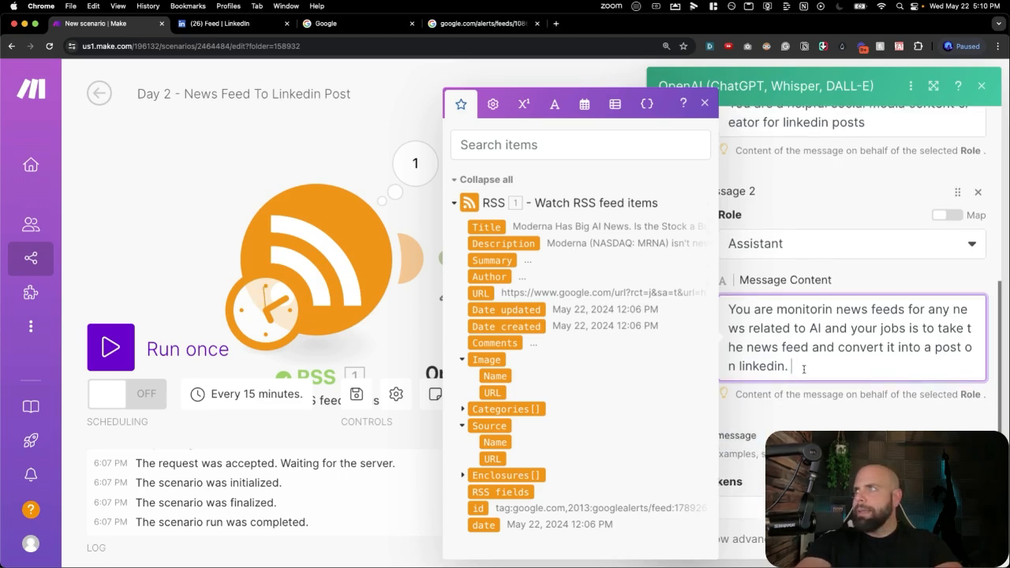
text(You are doing this for)
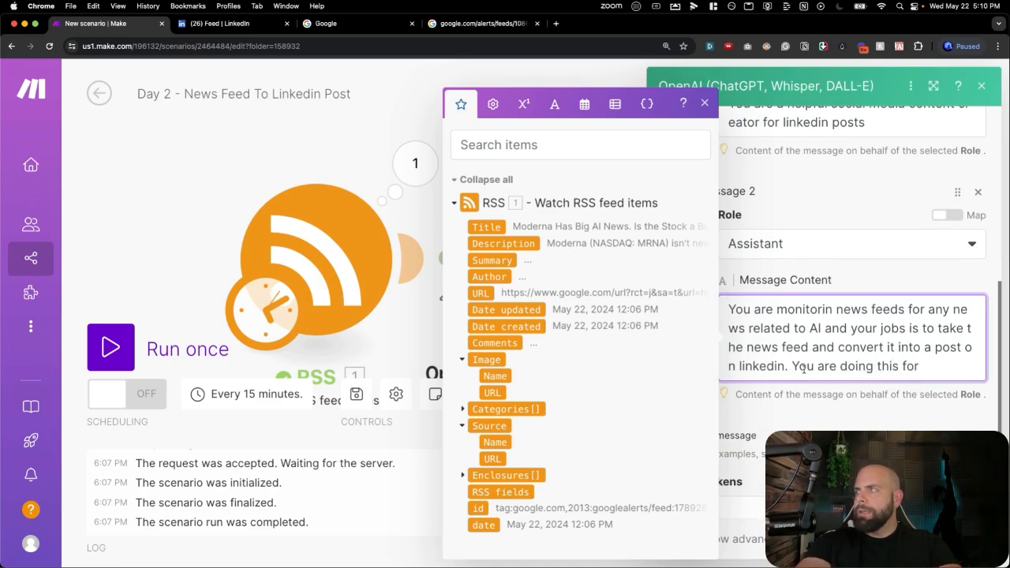
text(DylanJW at)
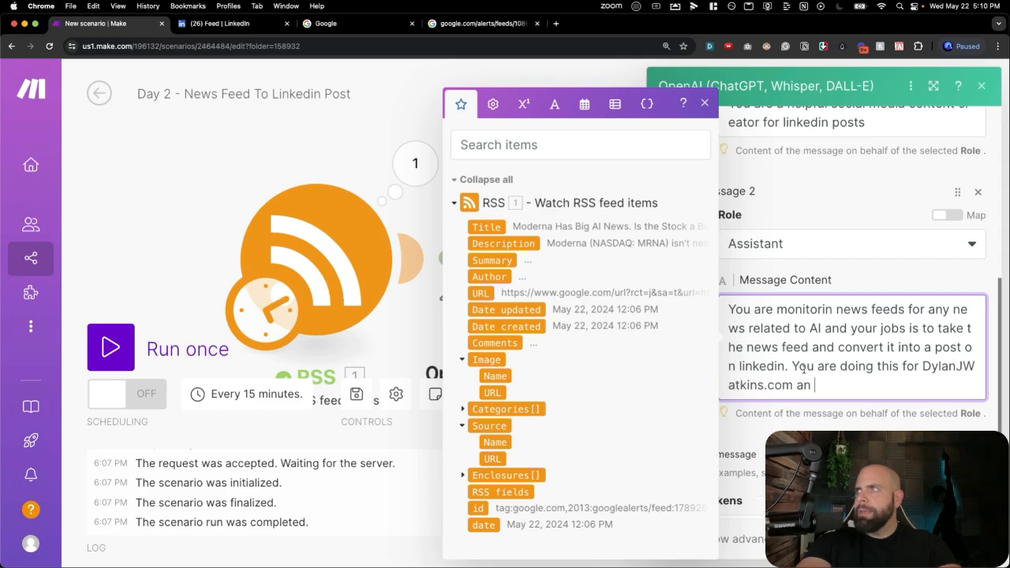
text(AI and Automation A)
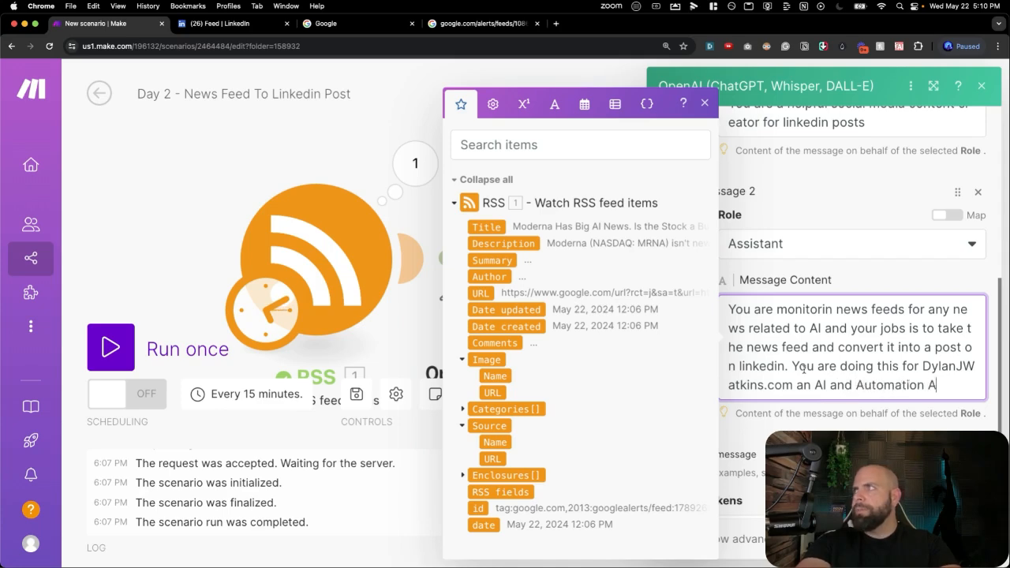
text(gency)
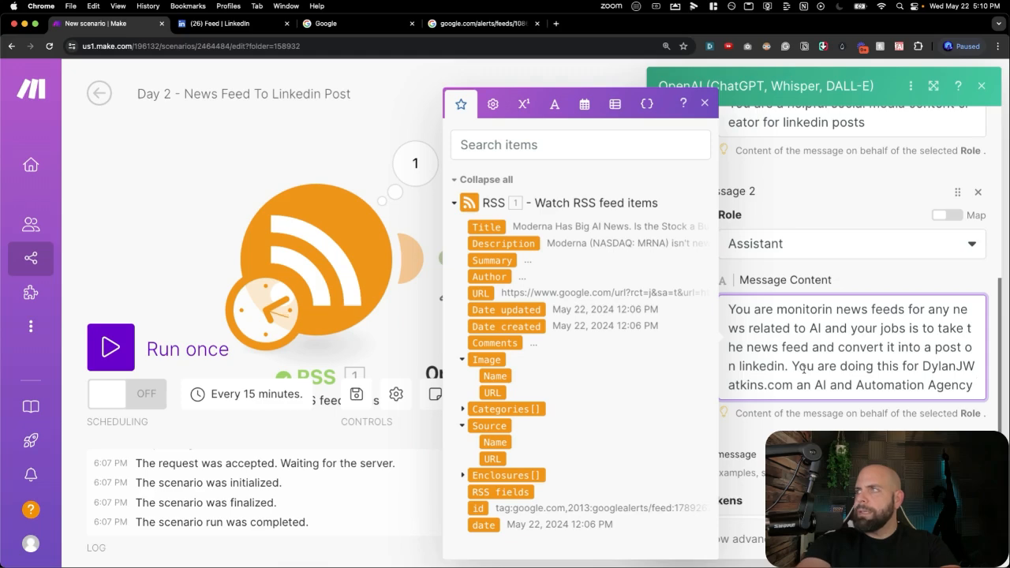
text(be sure to)
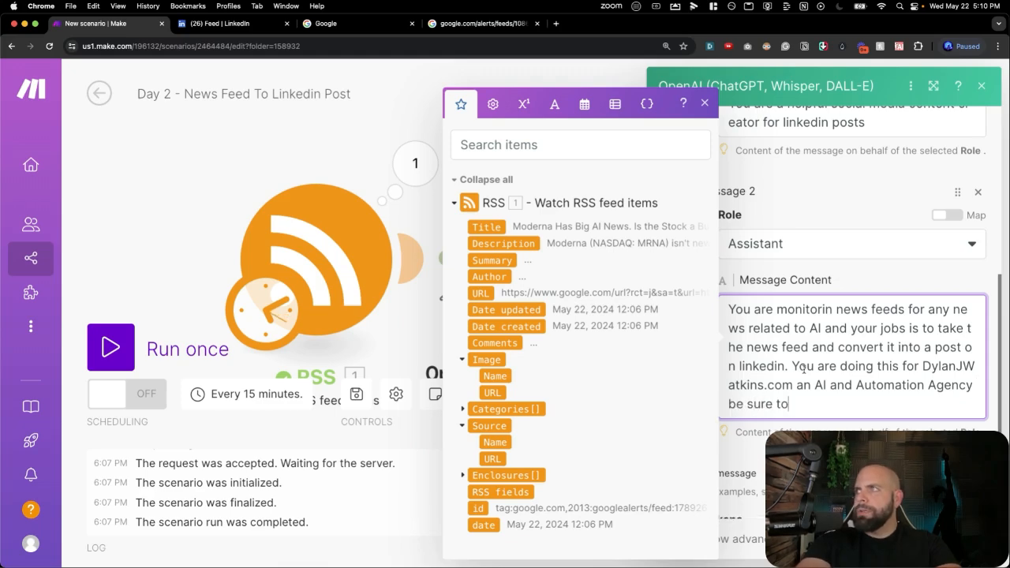
text(include a)
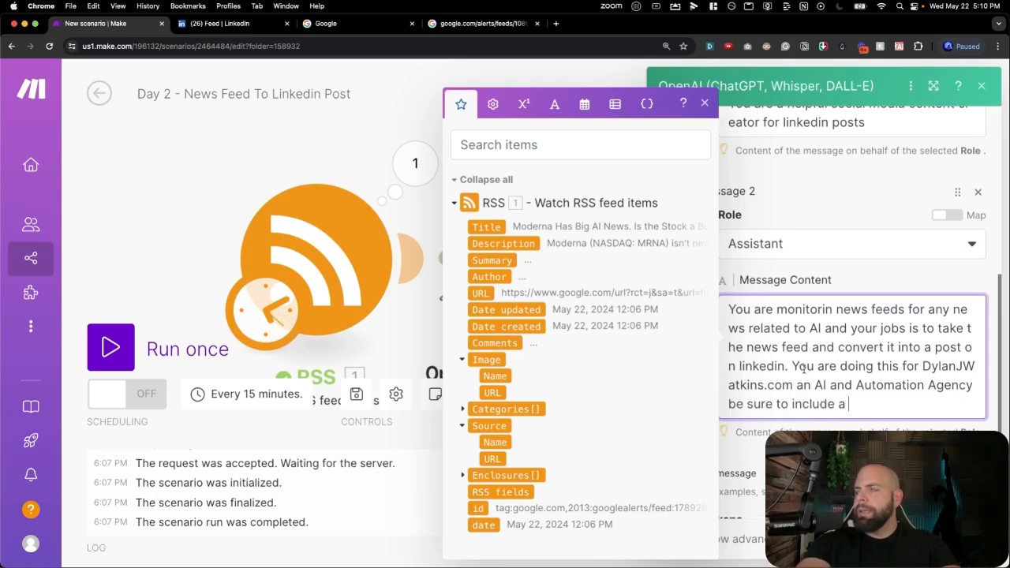
text(Call to action at the end of)
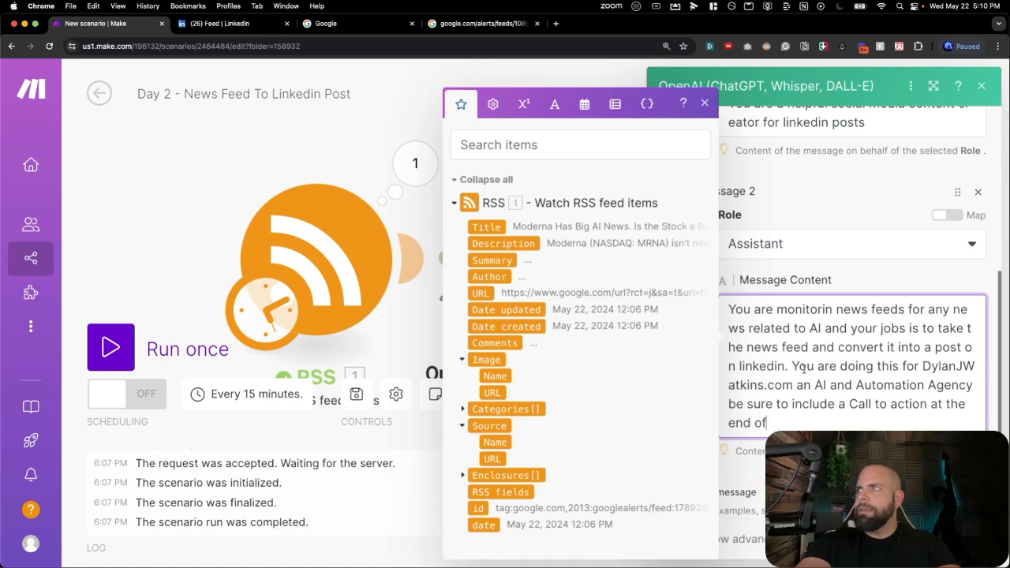
text(the linkedin)
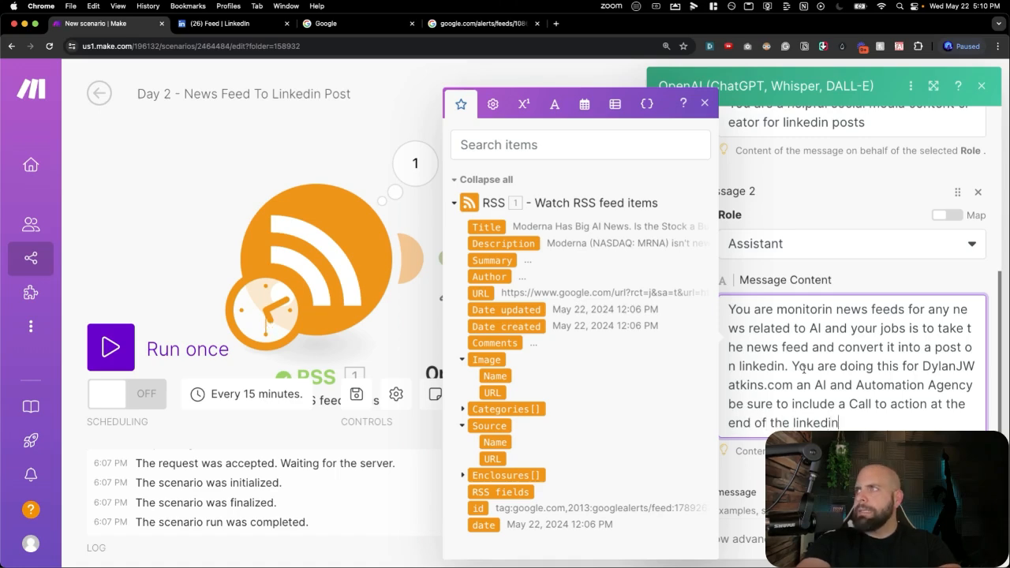
text(post)
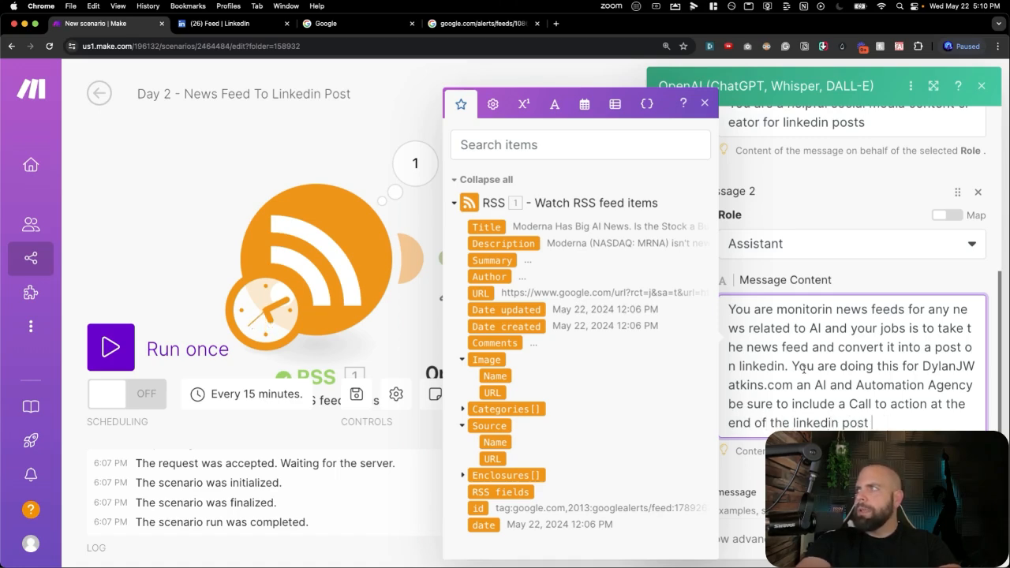
text(offering any)
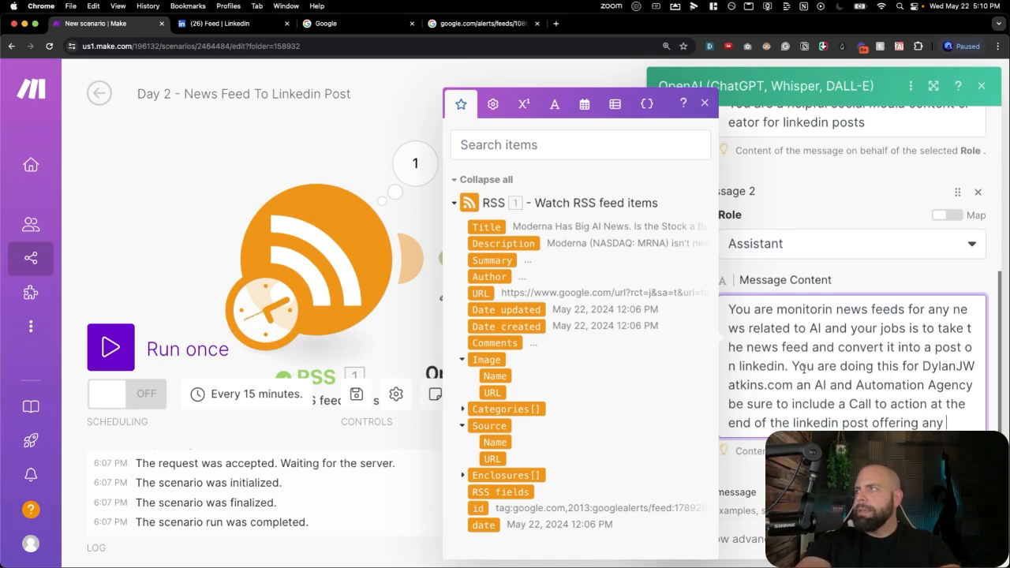
text(busi)
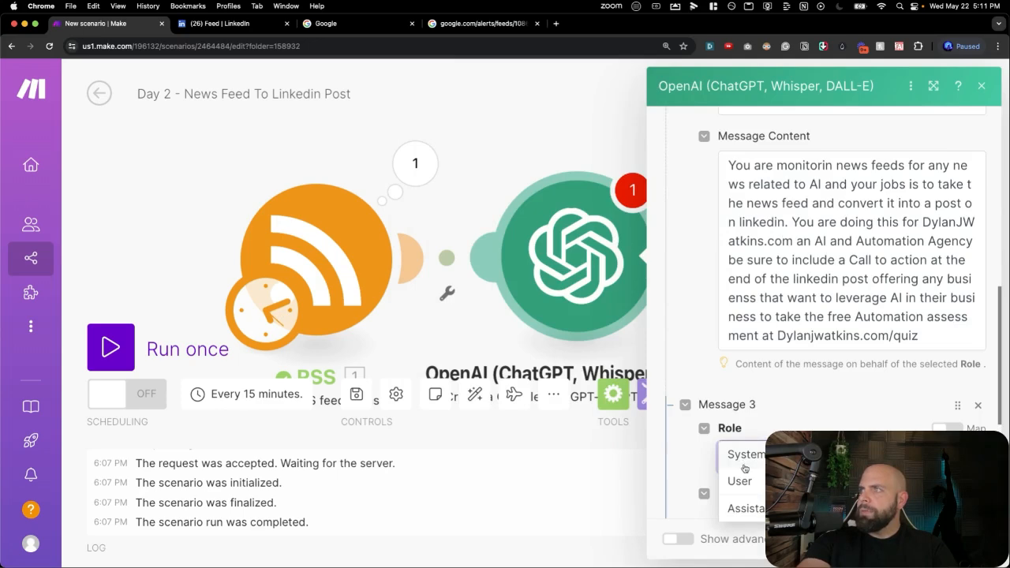
Give Message 3 the User role with the RSS Title mapped in, Max Tokens 500, and save
click(740, 481)
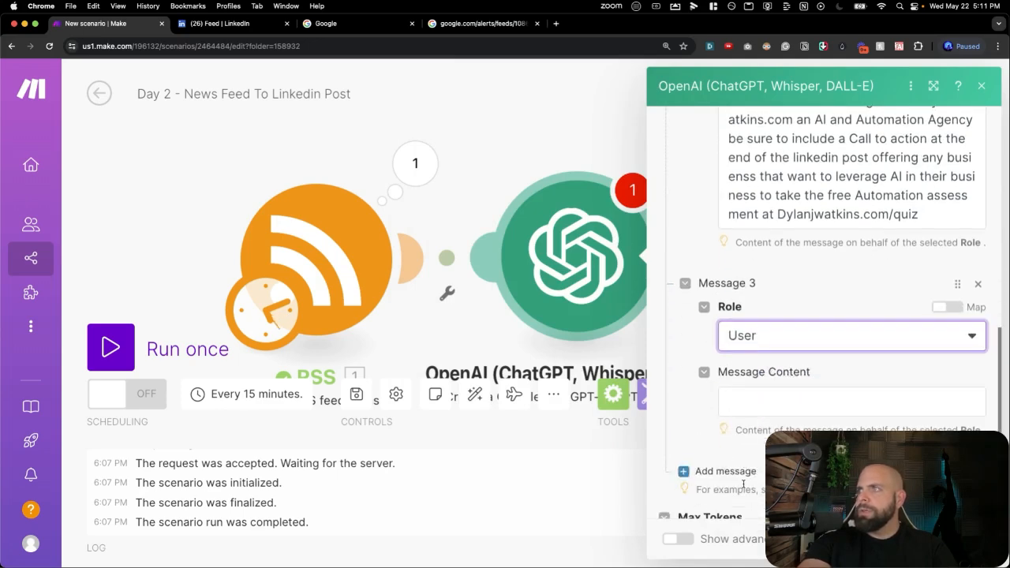
click(851, 401)
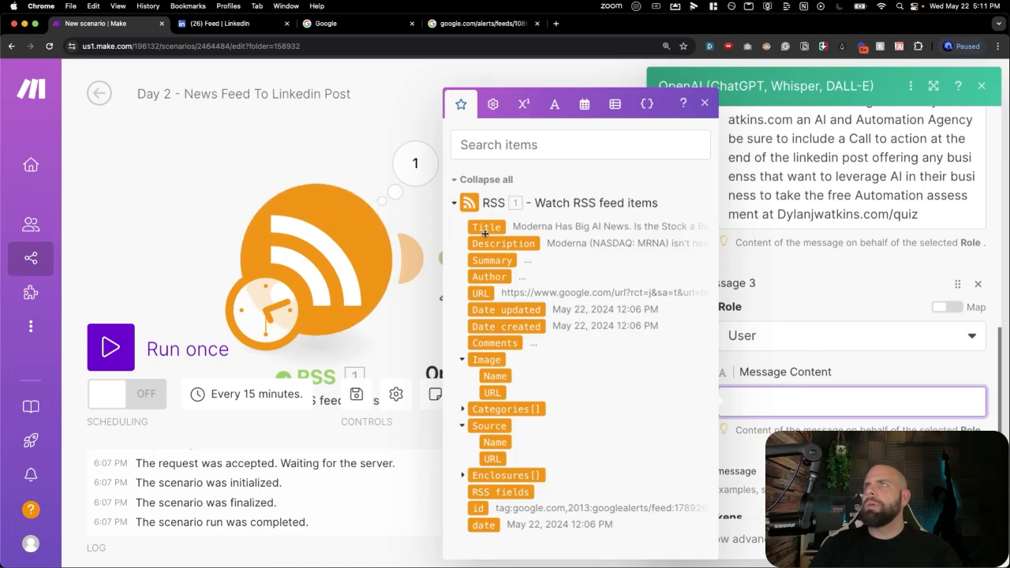
click(502, 243)
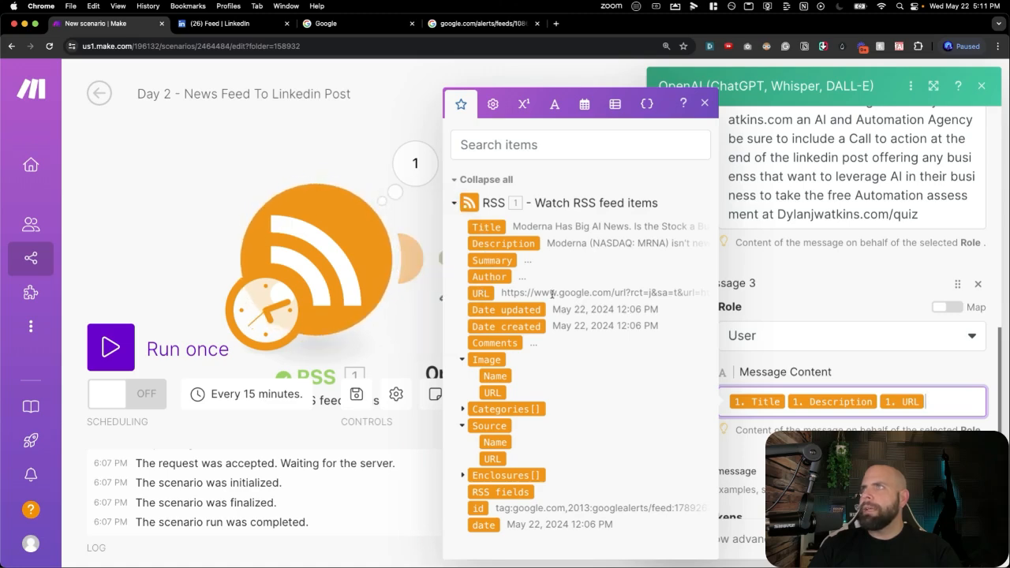
mouse_move(492, 261)
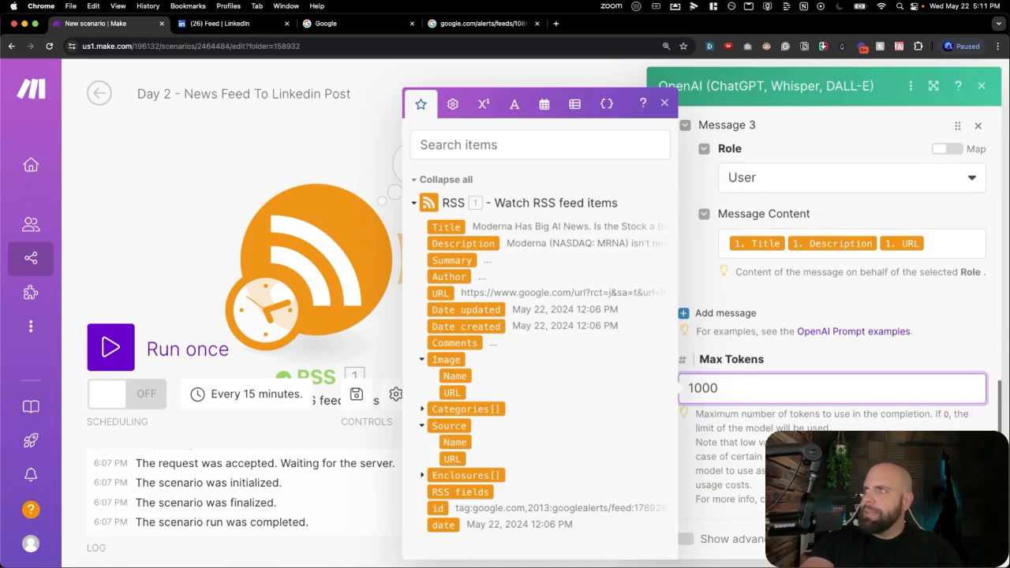
text(500)
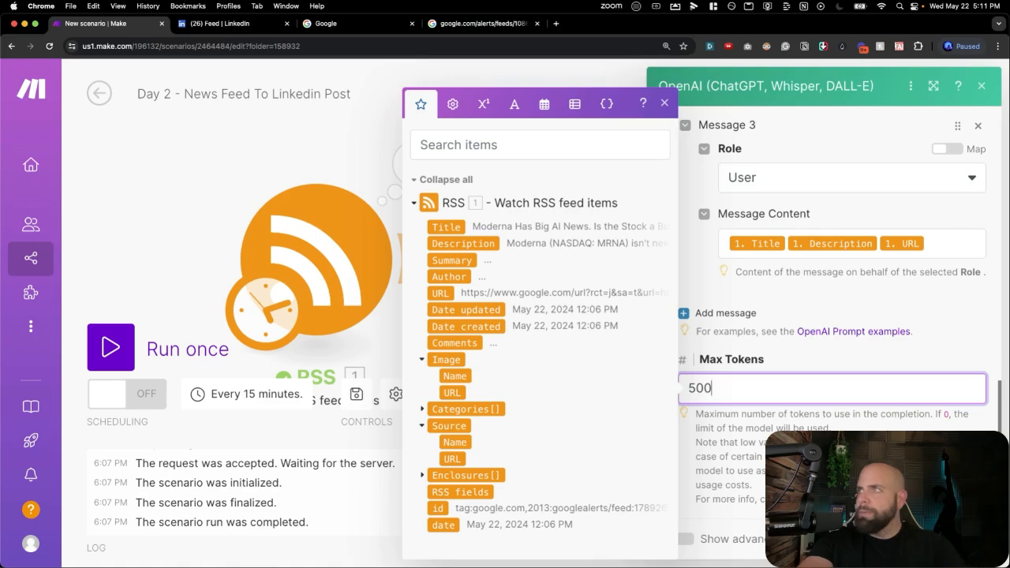
click(663, 104)
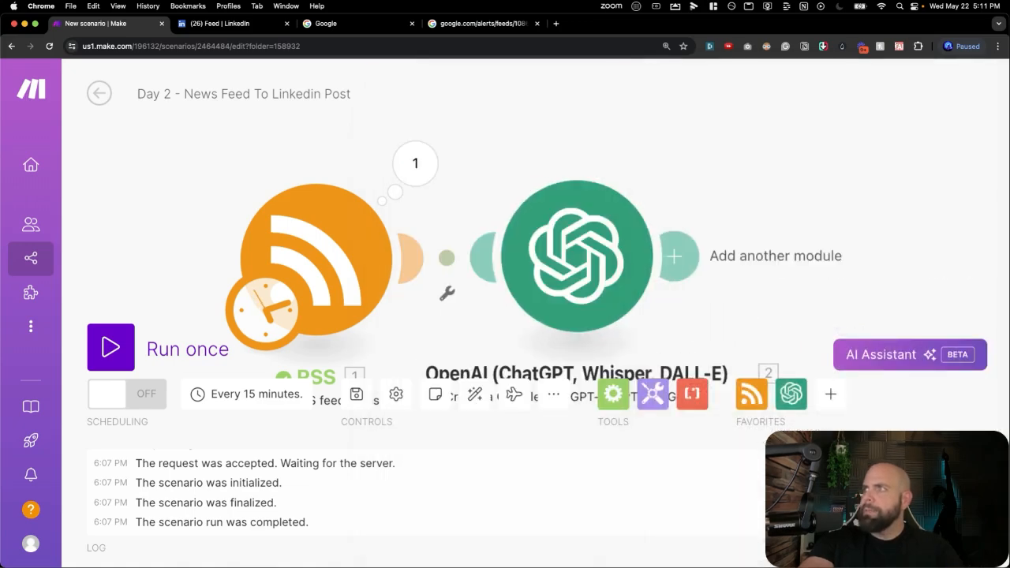
mouse_move(111, 347)
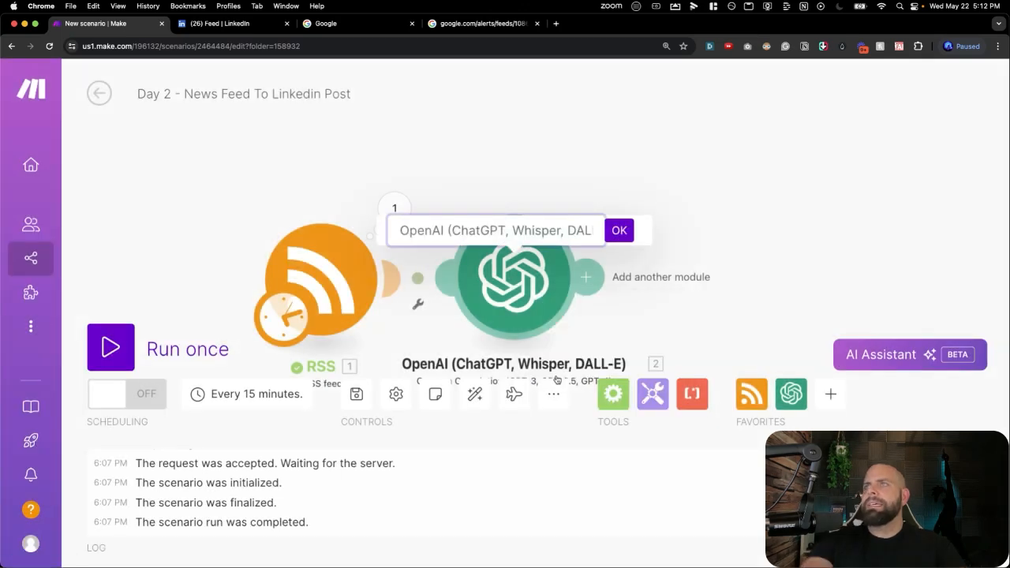
Name the module 'News Writer For Linkedin' and run the scenario once more
text(News Writer For Lin)
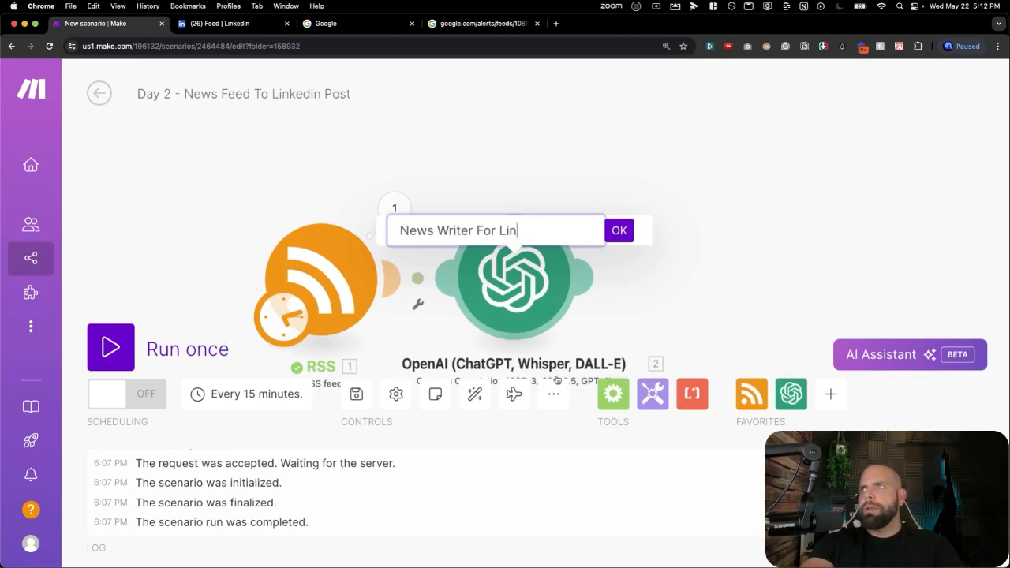
text(kedin)
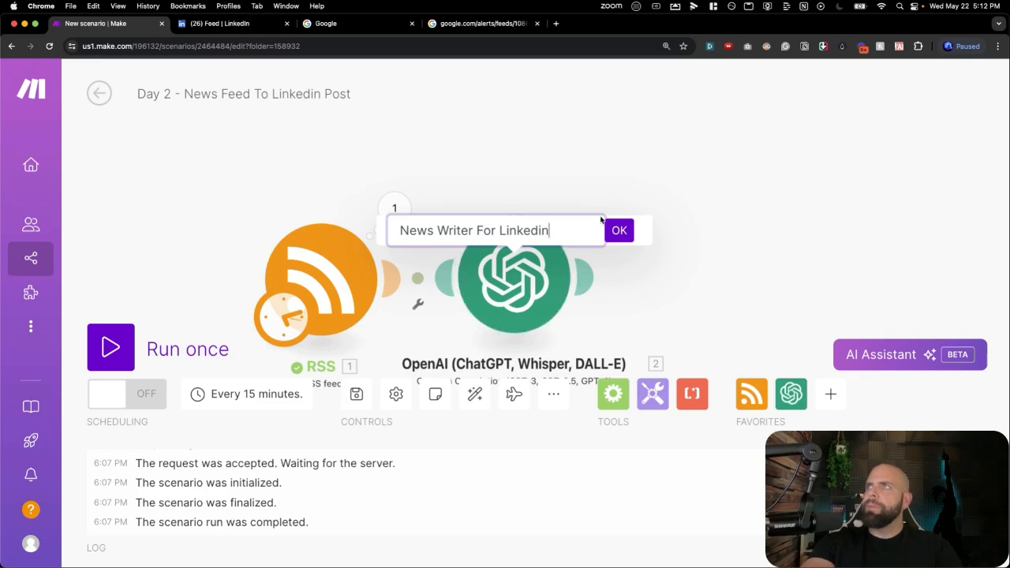
click(619, 230)
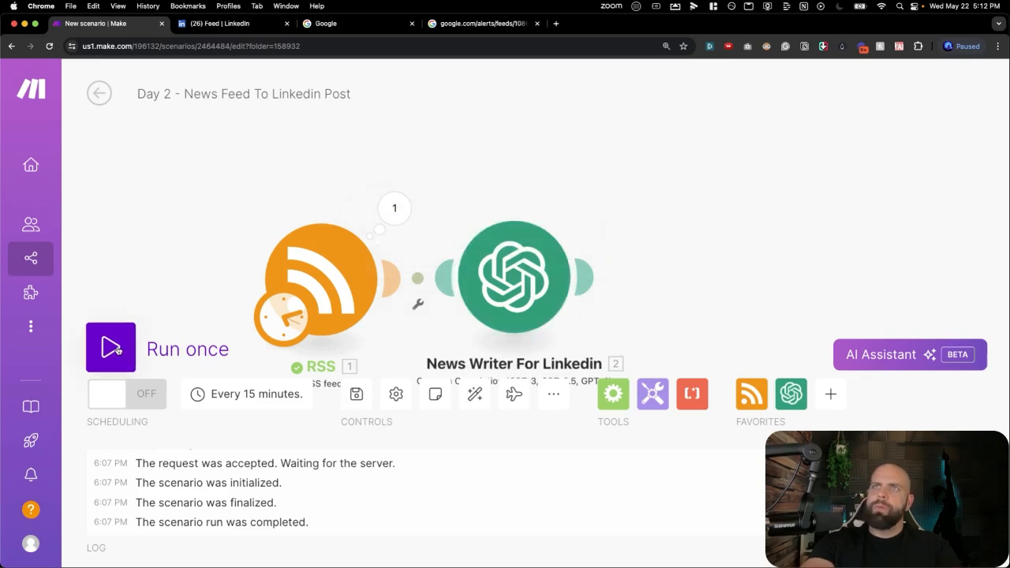
click(111, 349)
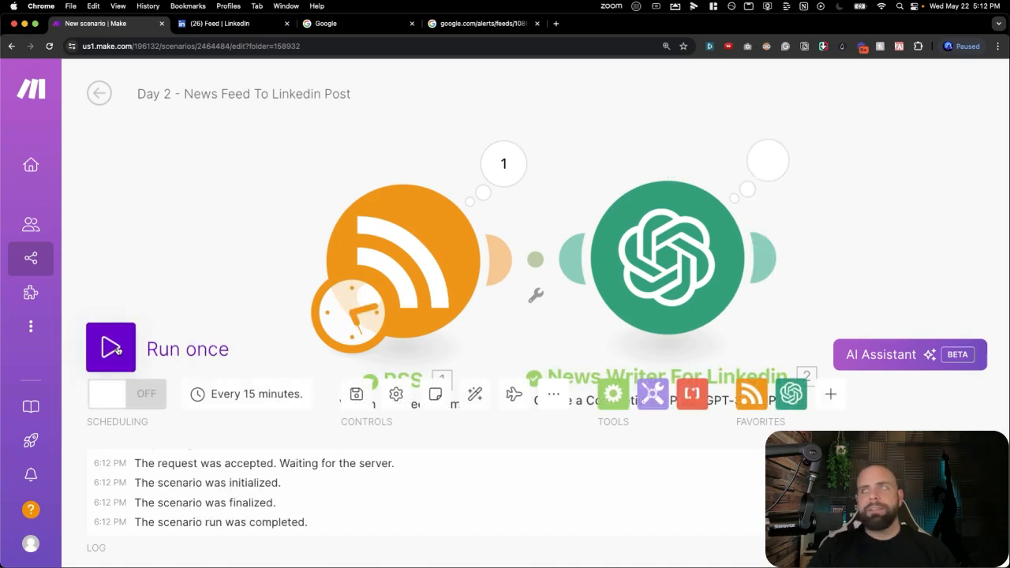
click(111, 349)
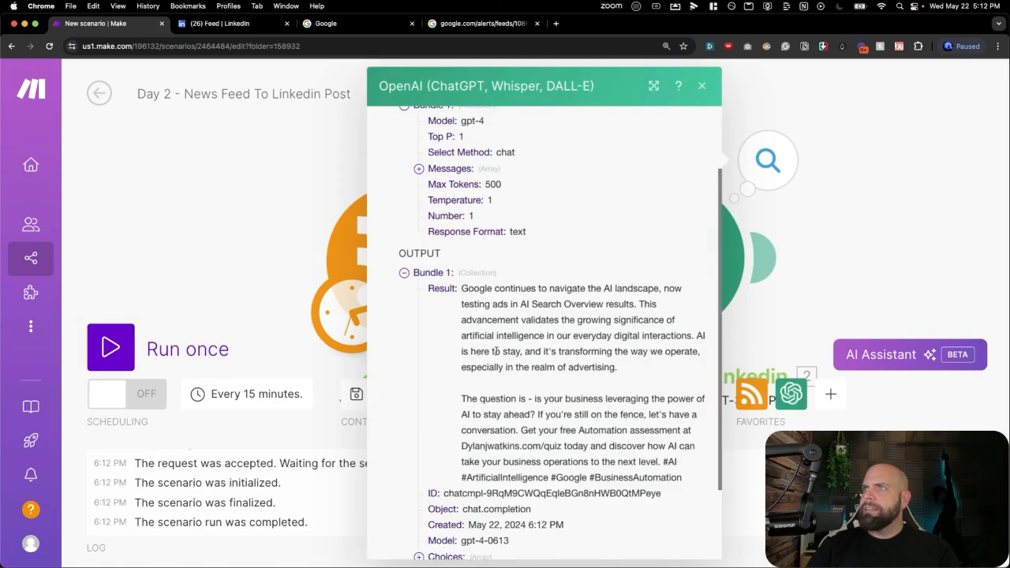
scroll(down, 3)
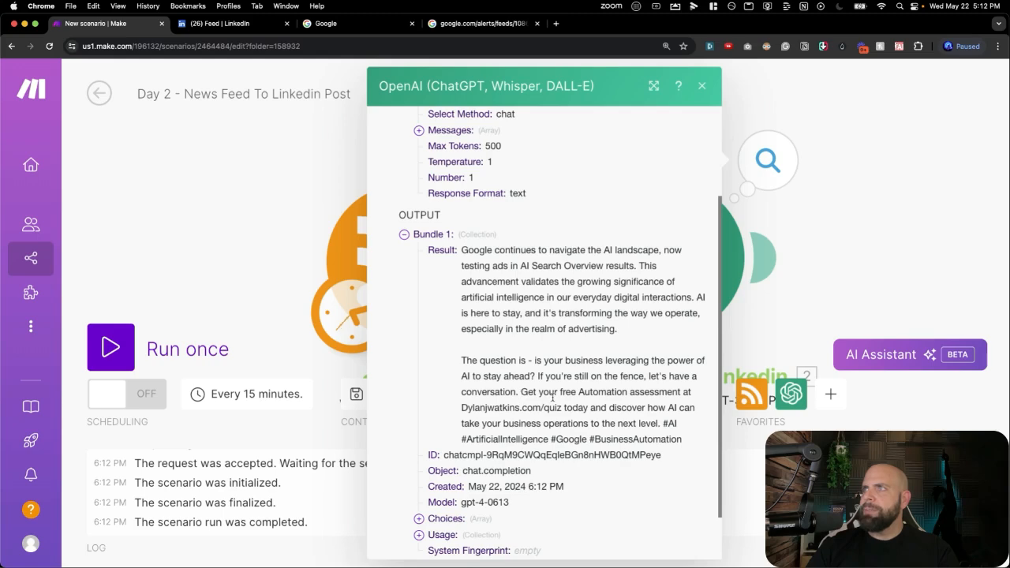
scroll(down, 3)
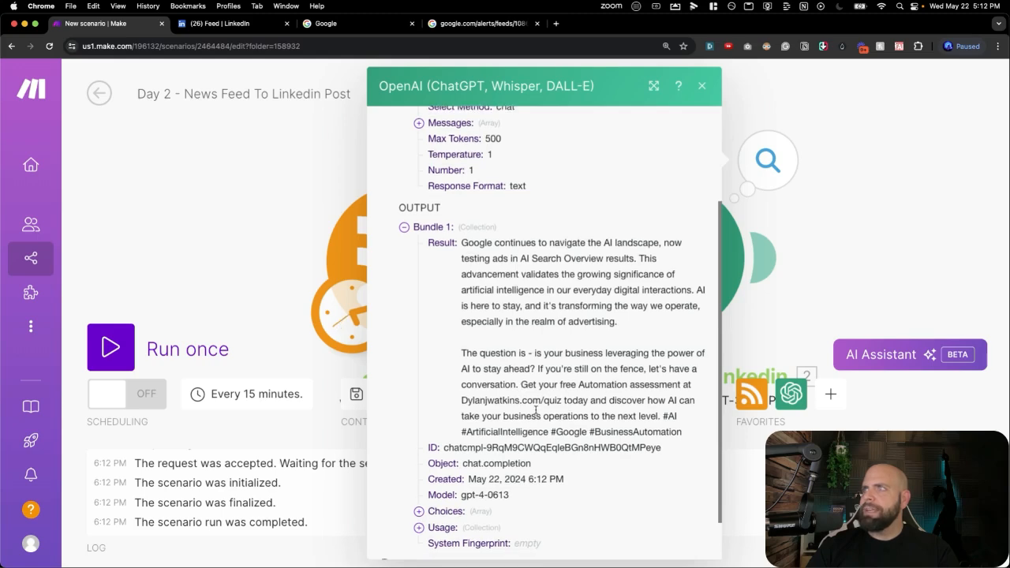
click(701, 85)
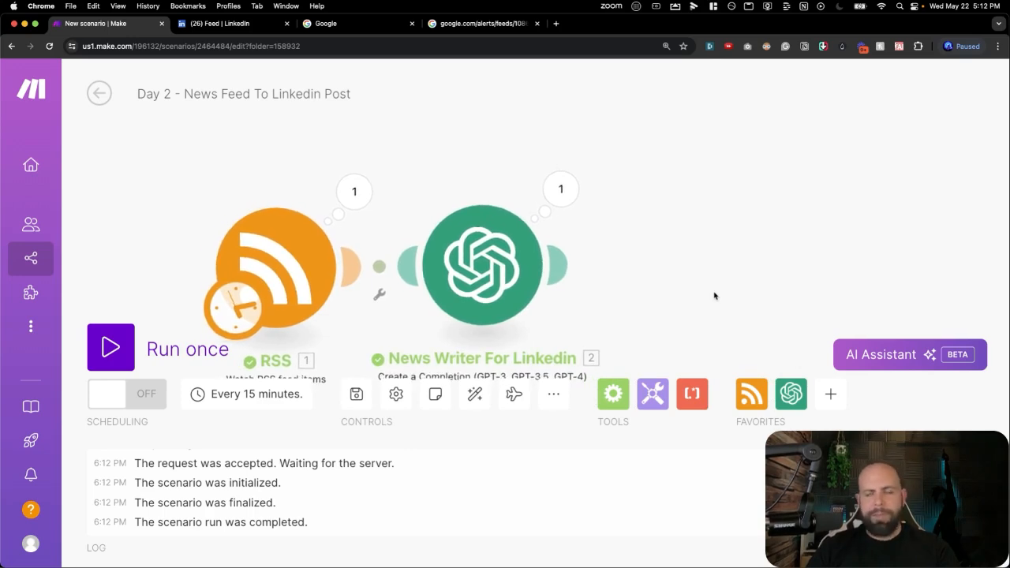
mouse_move(686, 272)
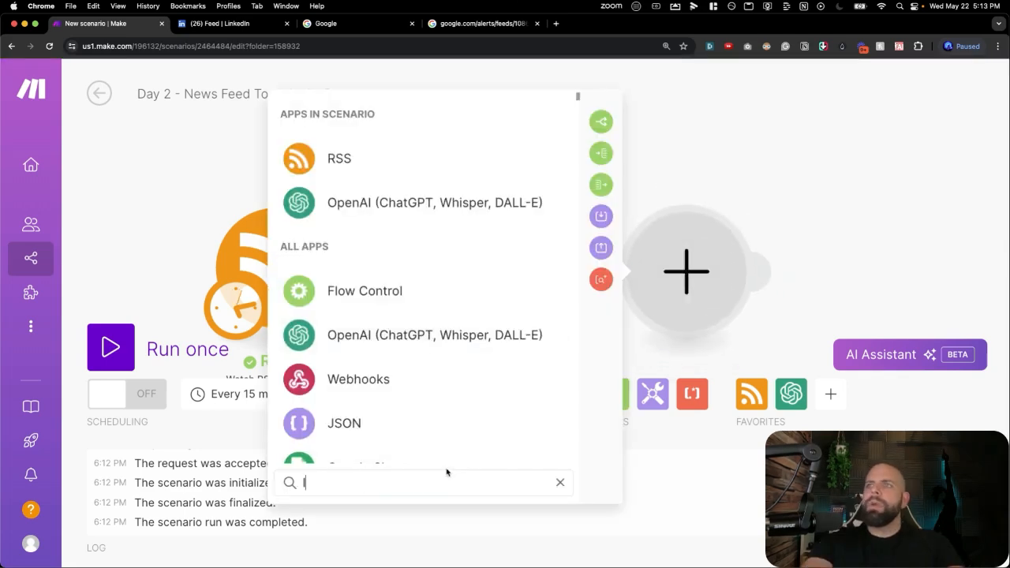
Search 'linked' and add a LinkedIn Create a User Text Post module, starting its Content
text(linked)
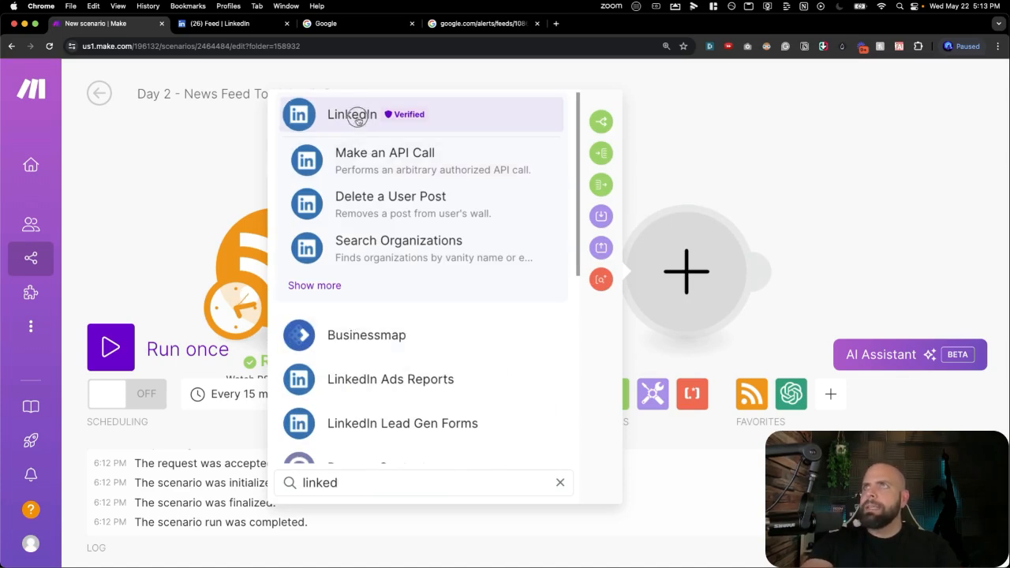
click(350, 114)
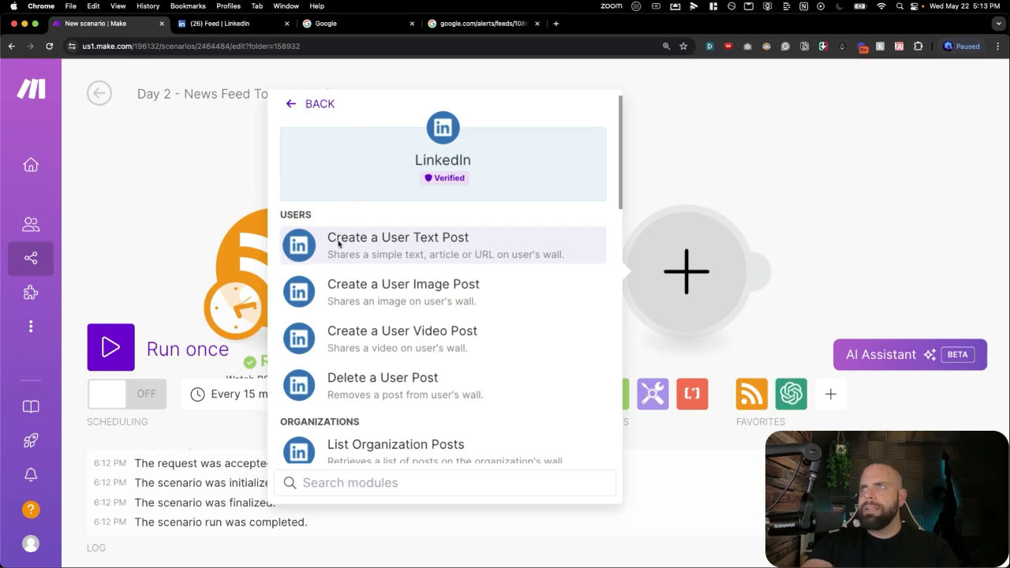
mouse_move(361, 256)
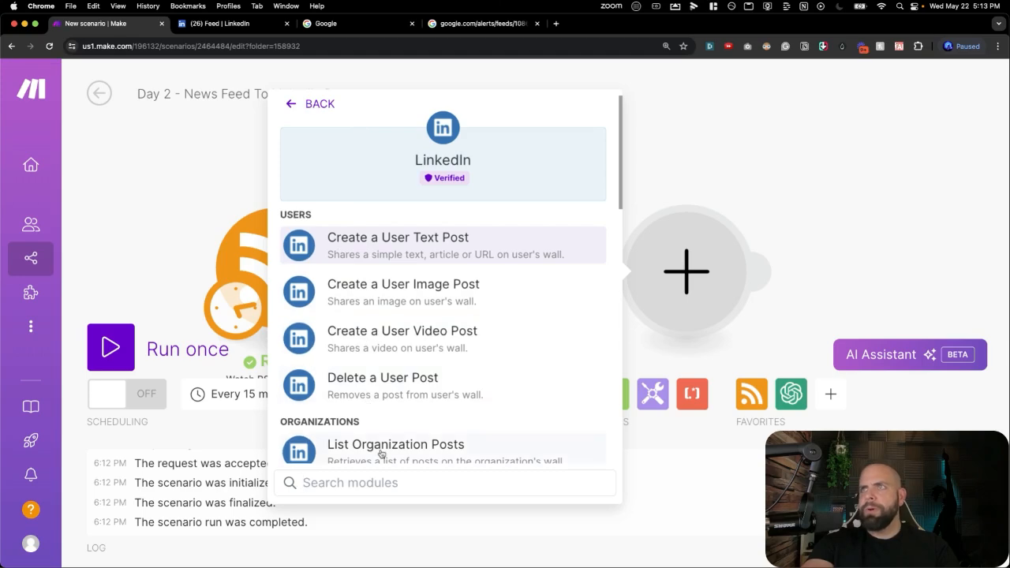
click(398, 236)
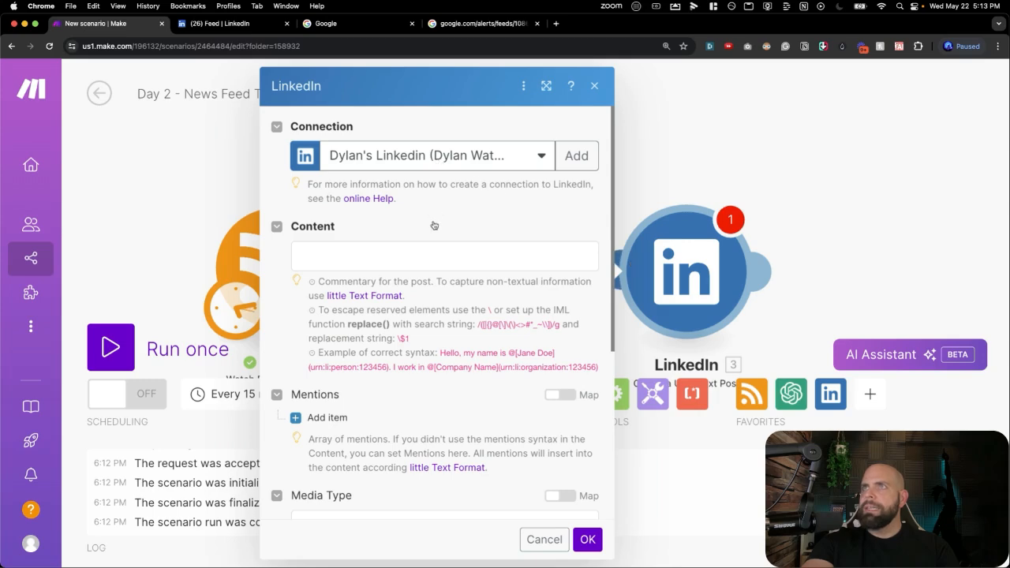
click(443, 256)
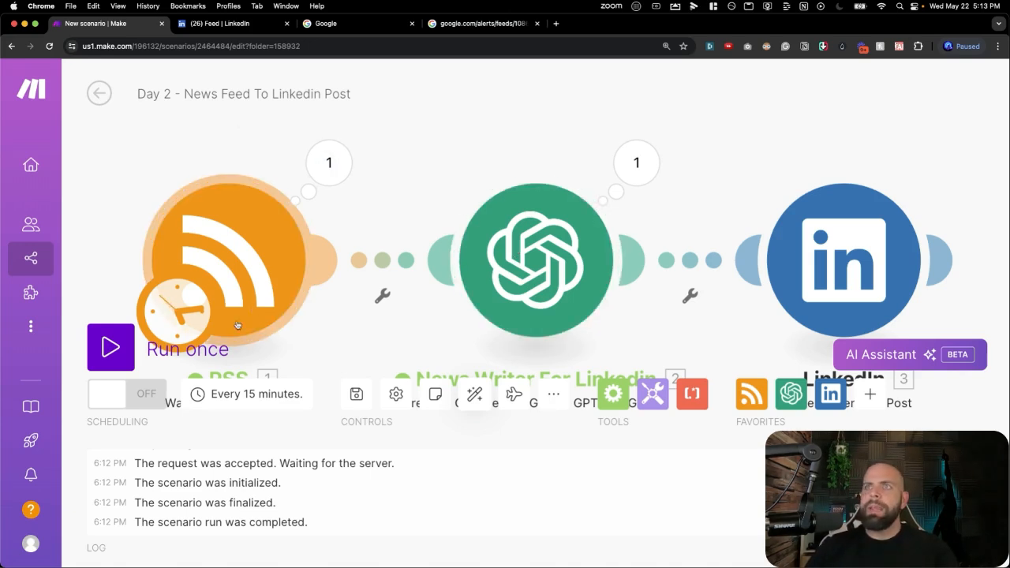
mouse_move(486, 322)
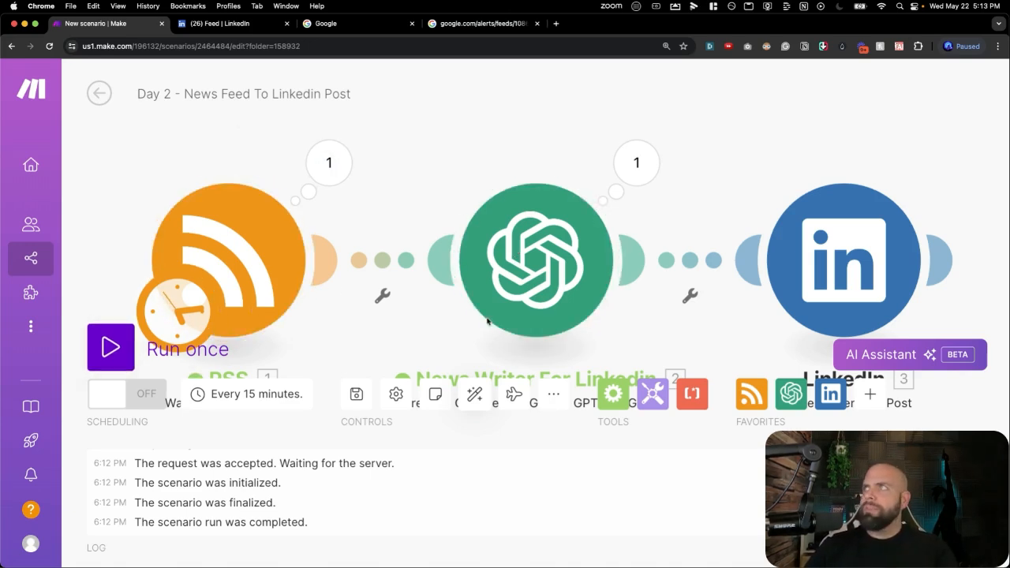
Check the LinkedIn feed, run the full three-module scenario once, and return to LinkedIn
click(229, 24)
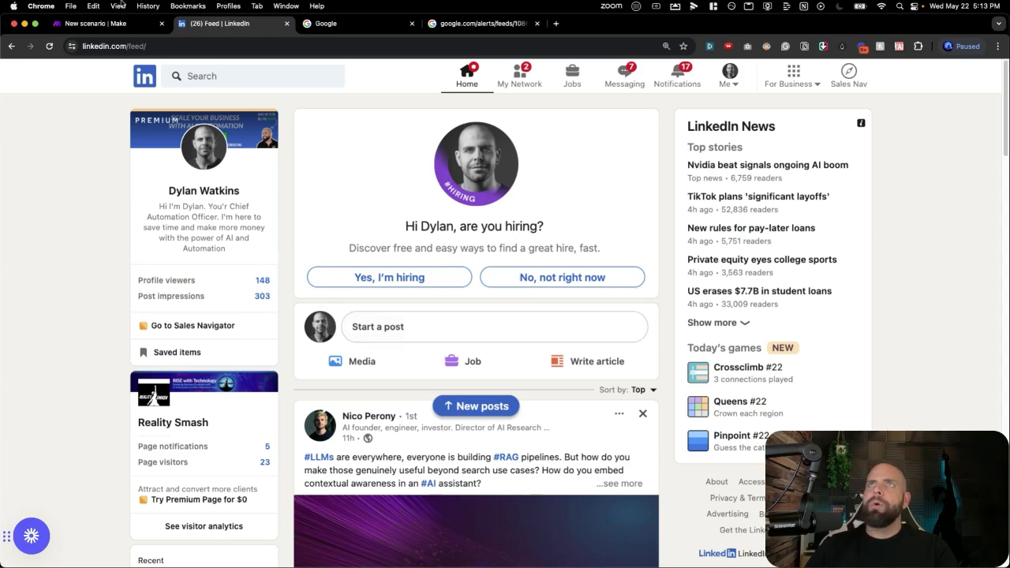
click(102, 24)
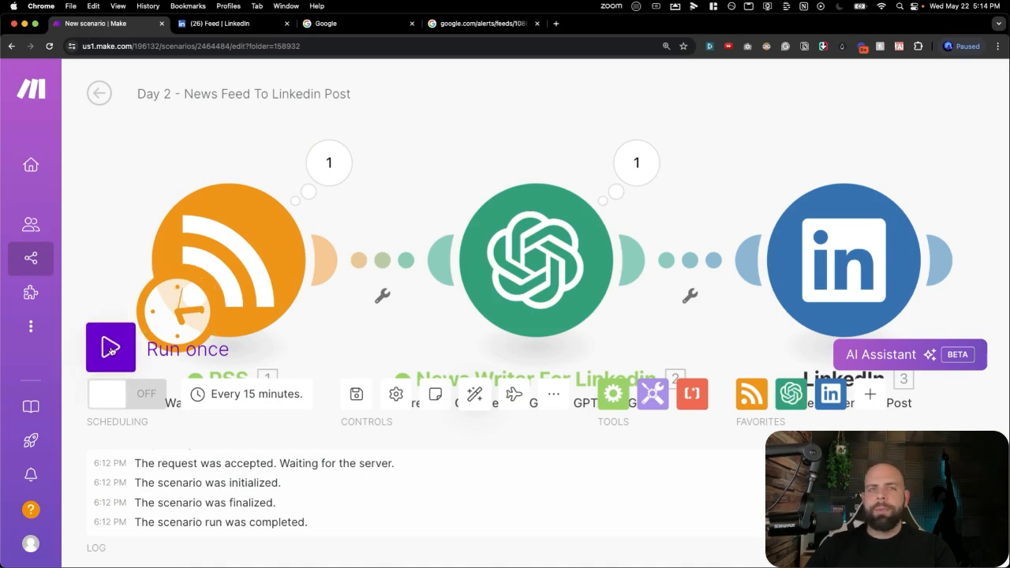
click(110, 347)
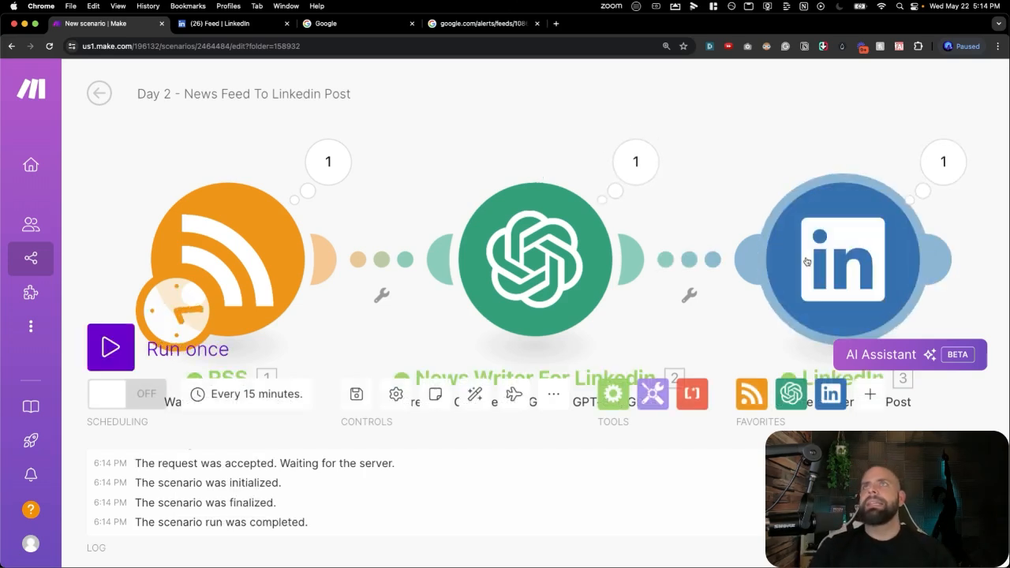
click(229, 23)
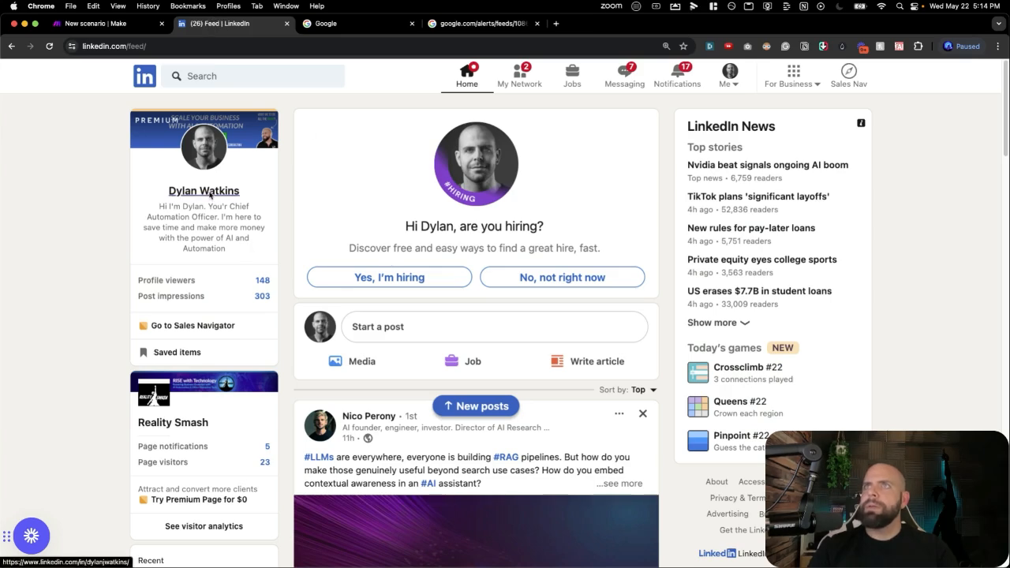
click(203, 190)
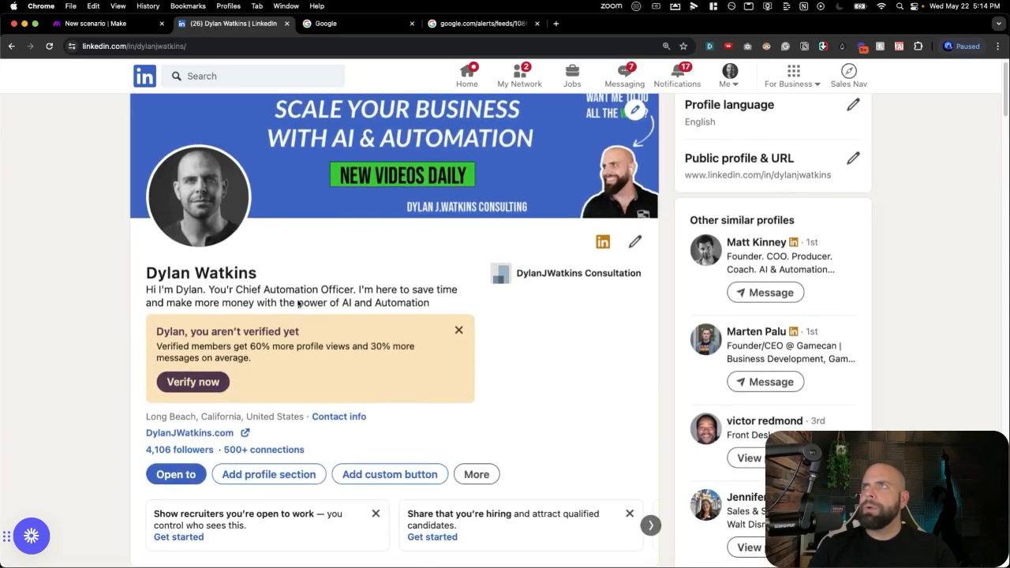
scroll(down, 3)
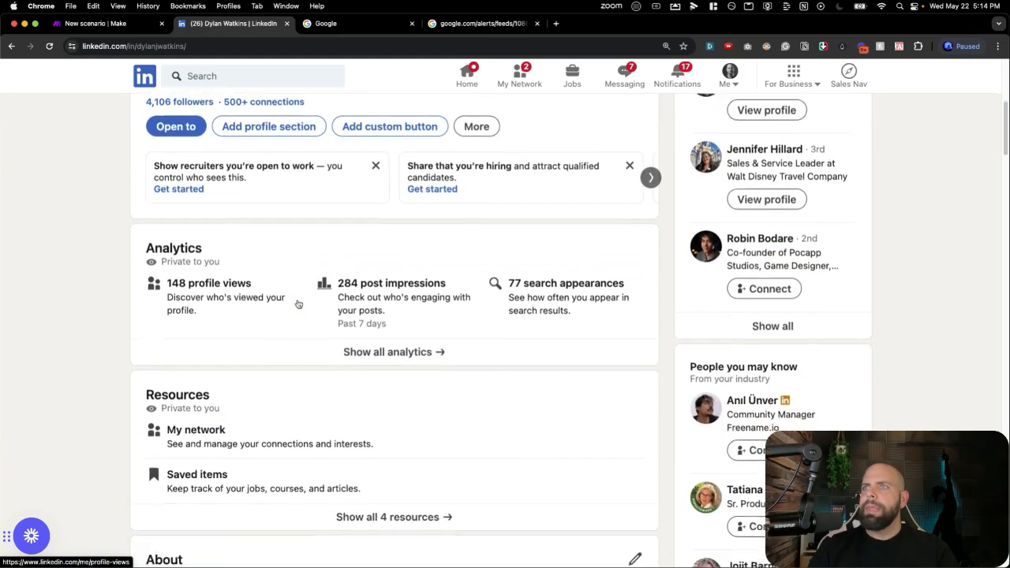
scroll(down, 3)
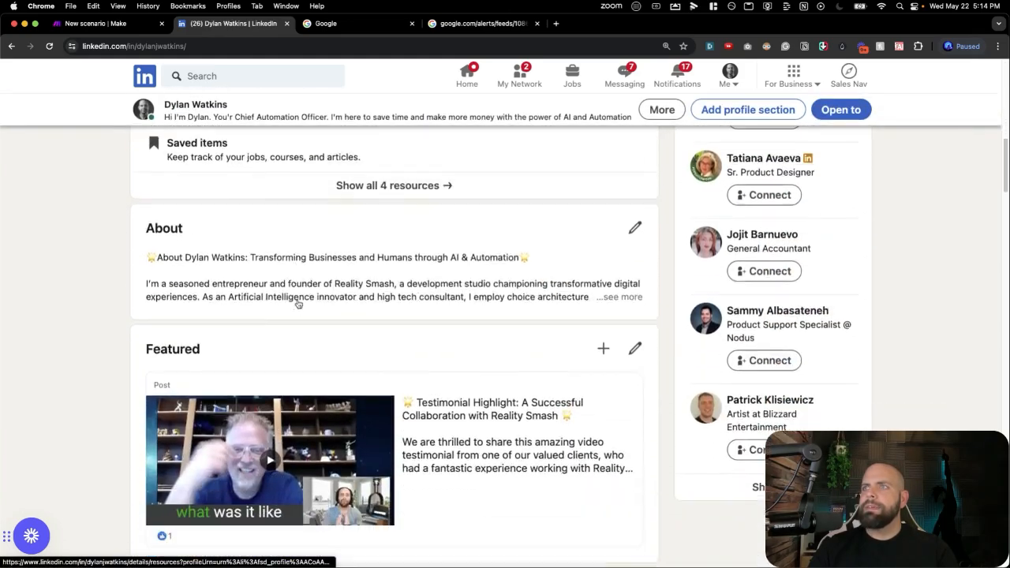
scroll(down, 3)
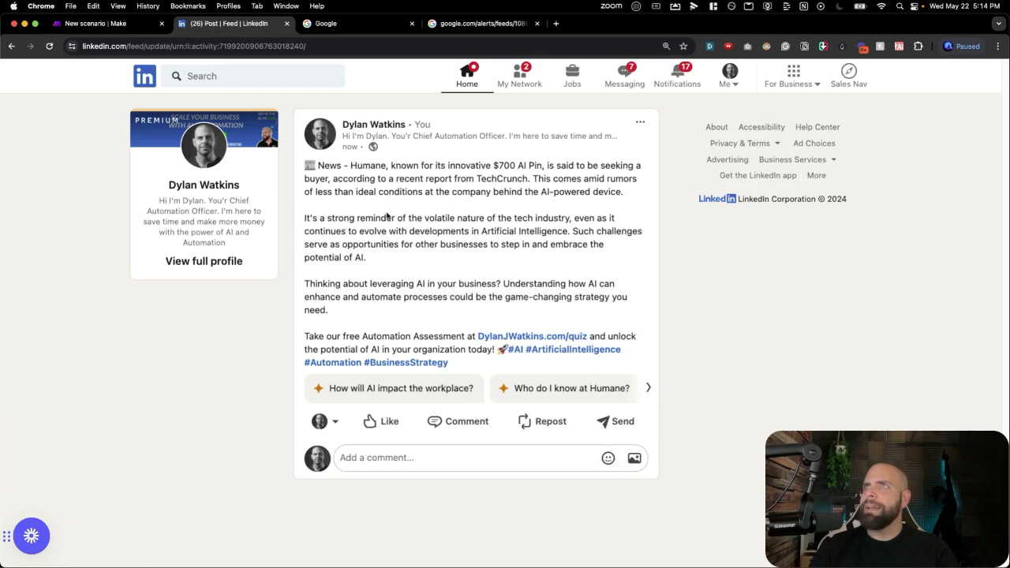
mouse_move(476, 342)
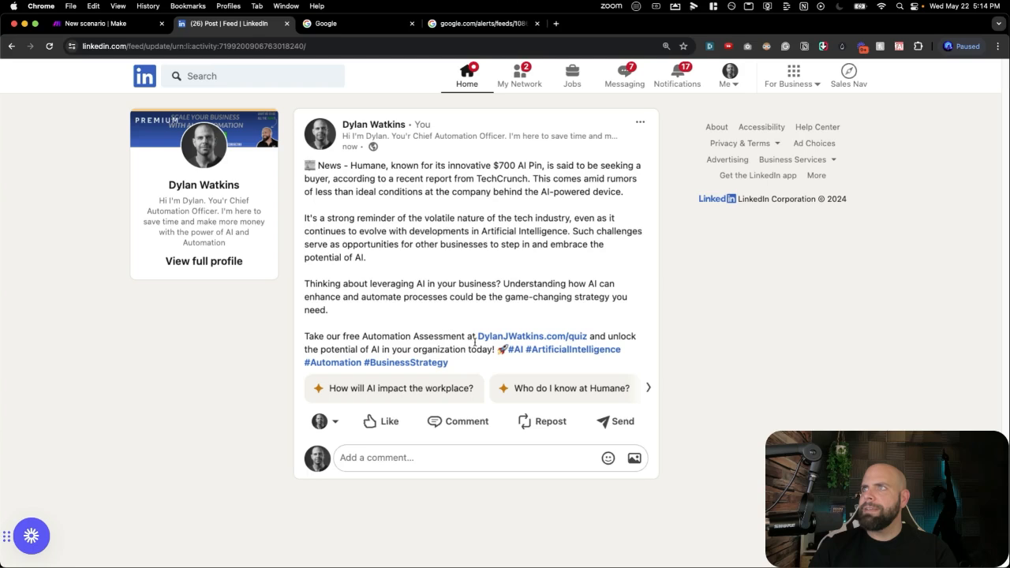